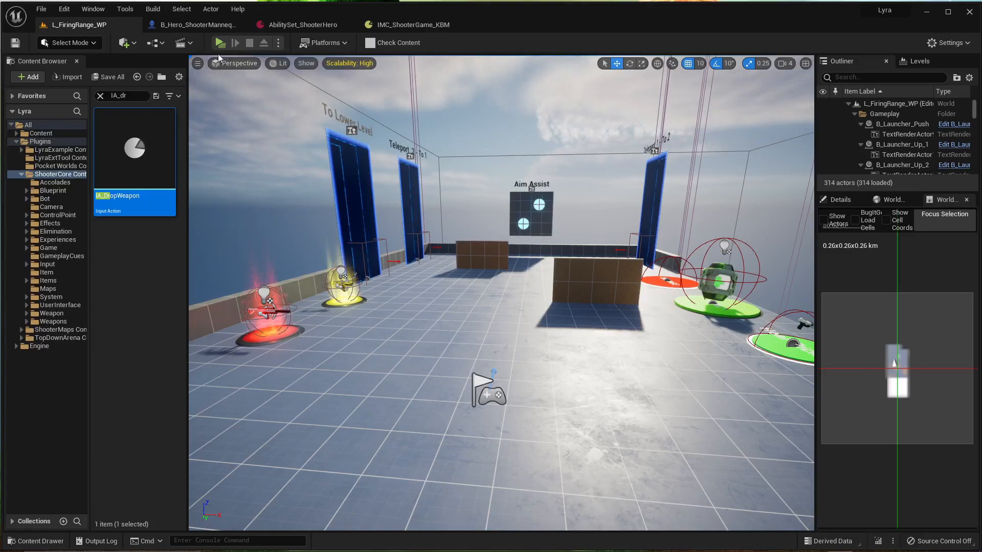
# Run two quick test play sessions of the level, pausing and ending the second.
pyautogui.click(219, 43)
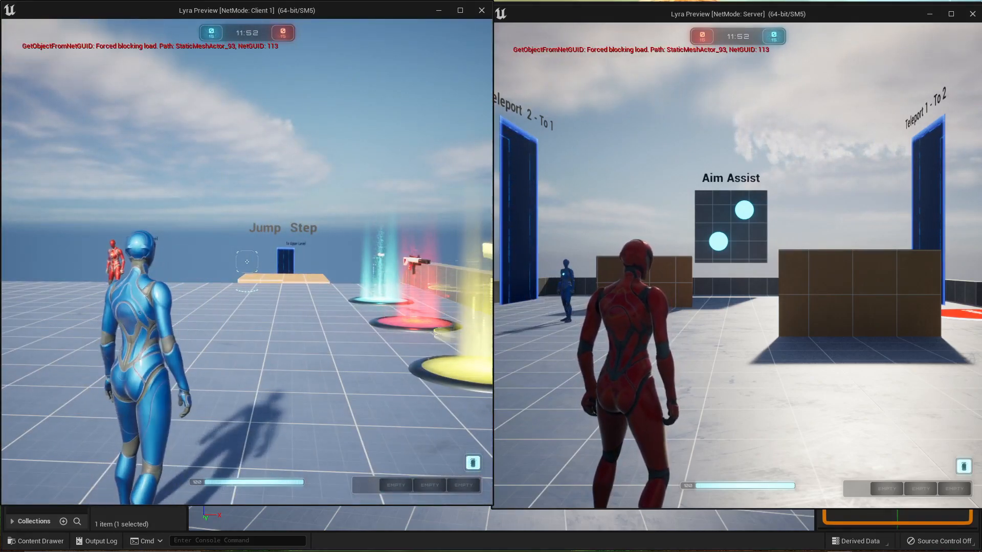
pyautogui.click(250, 43)
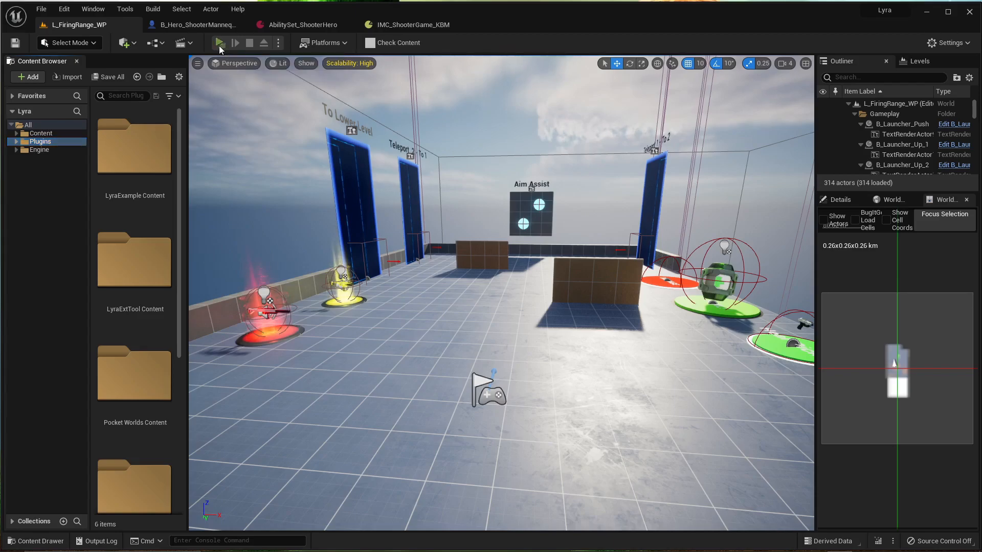
pyautogui.click(220, 43)
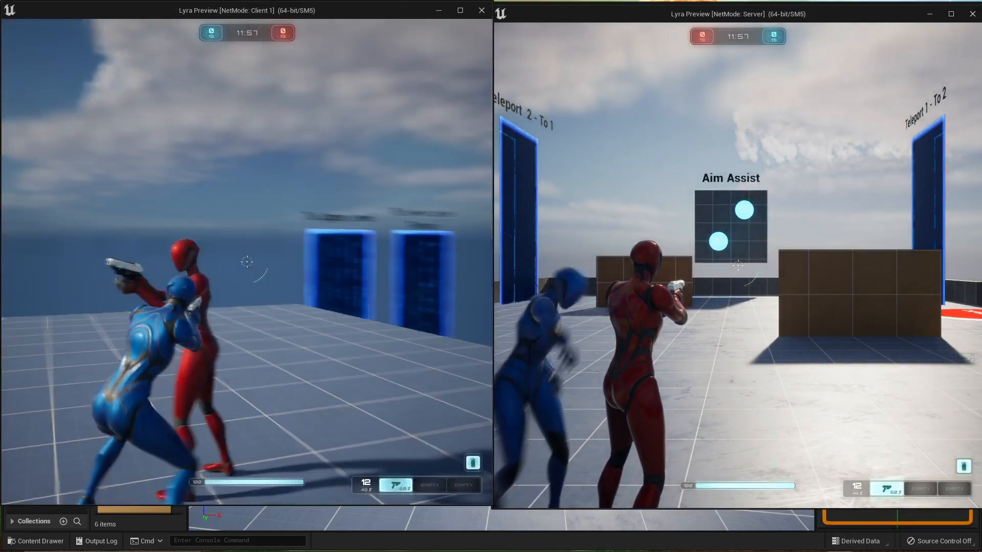
pyautogui.press('Escape')
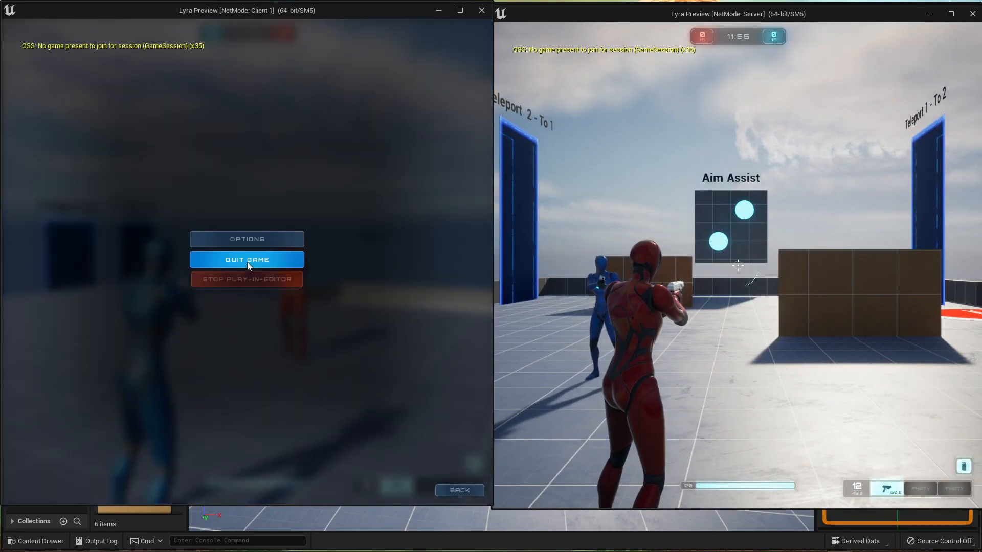
pyautogui.click(246, 258)
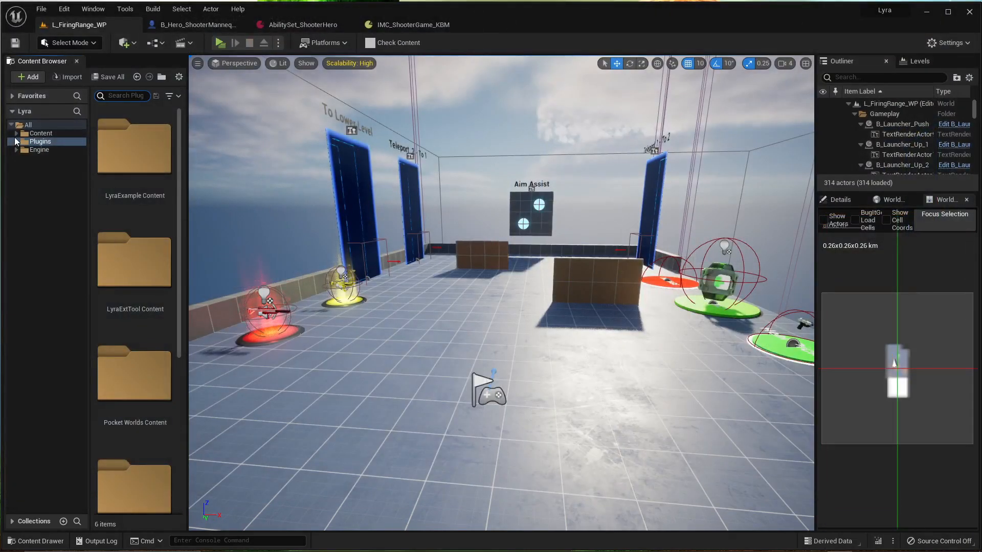
# Search the ShooterCore plugin content for 'hero'.
pyautogui.click(15, 141)
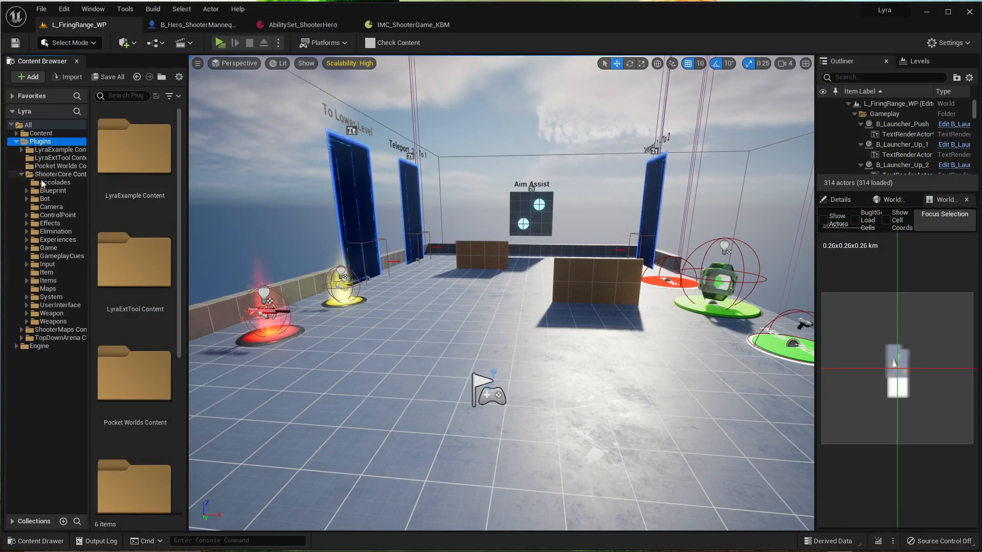
pyautogui.click(61, 174)
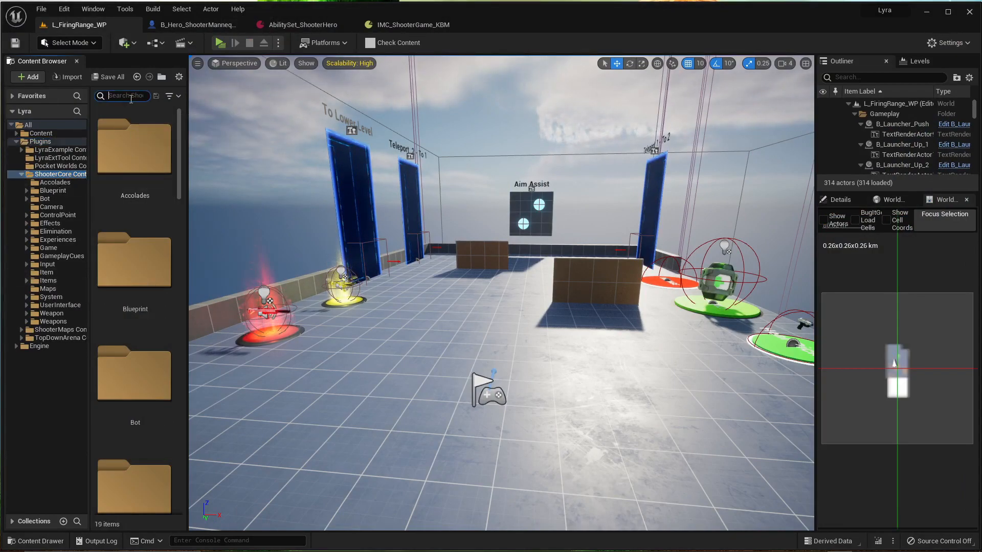
pyautogui.write('hero')
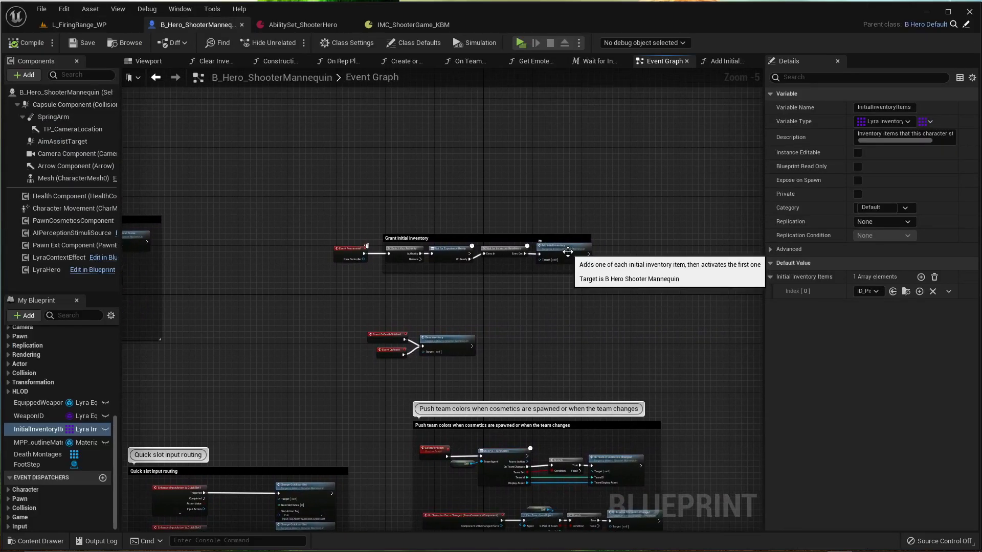
# Set WeaponID default to None, empty InitialInventoryItems, and end the test play.
pyautogui.click(28, 416)
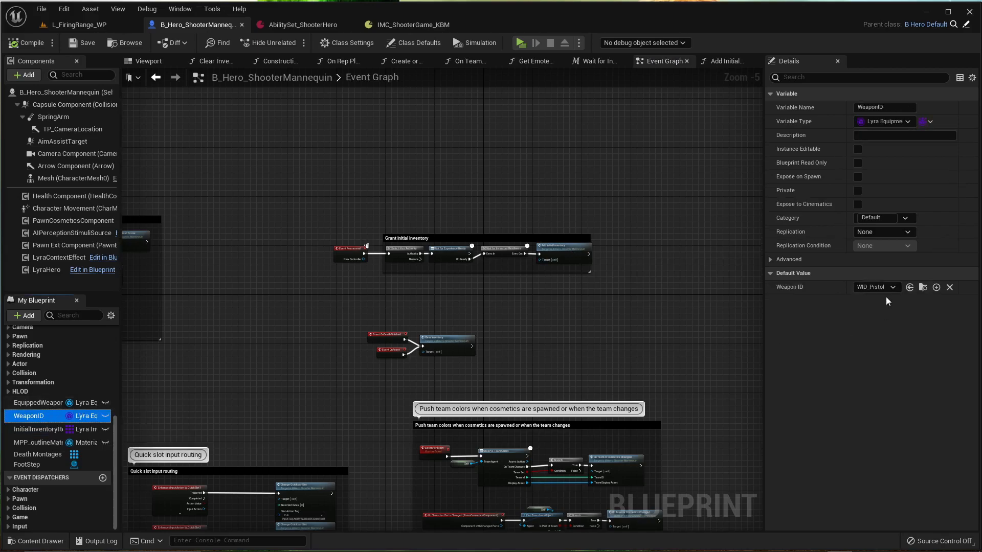
pyautogui.click(950, 286)
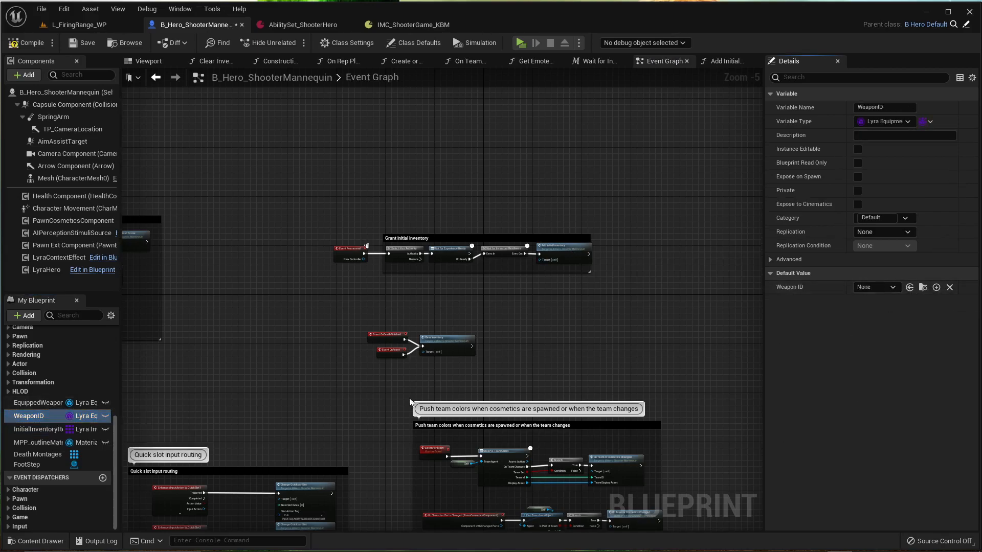
pyautogui.click(36, 428)
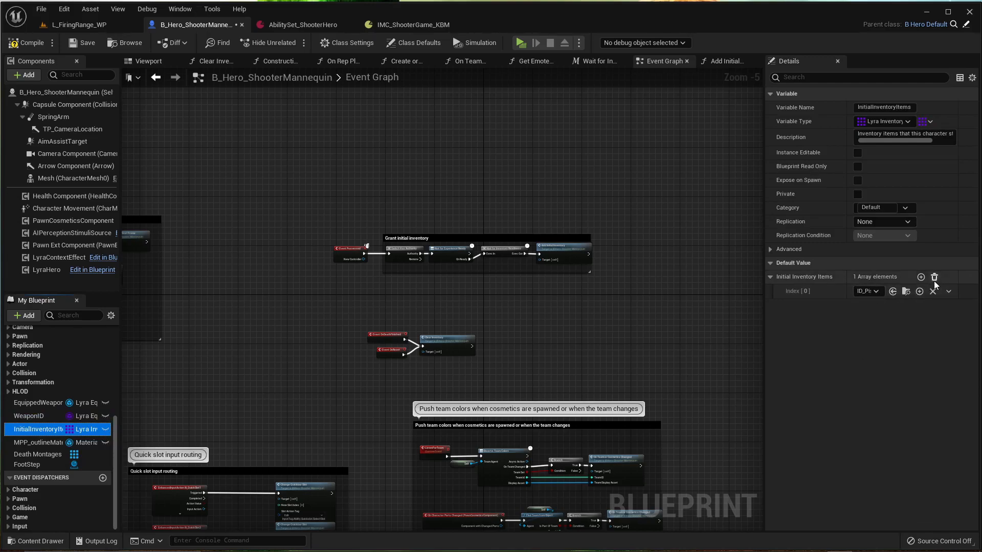
pyautogui.click(933, 278)
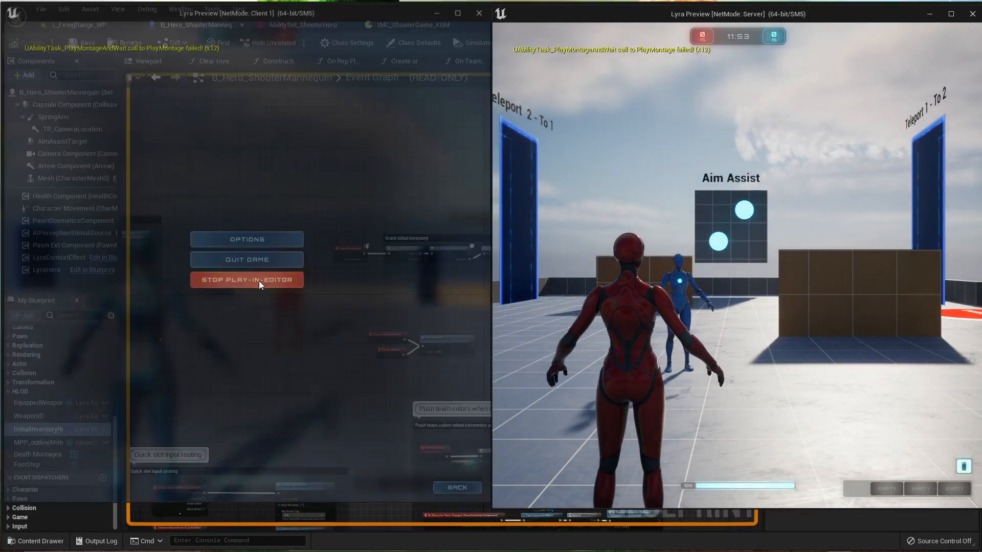
pyautogui.click(246, 279)
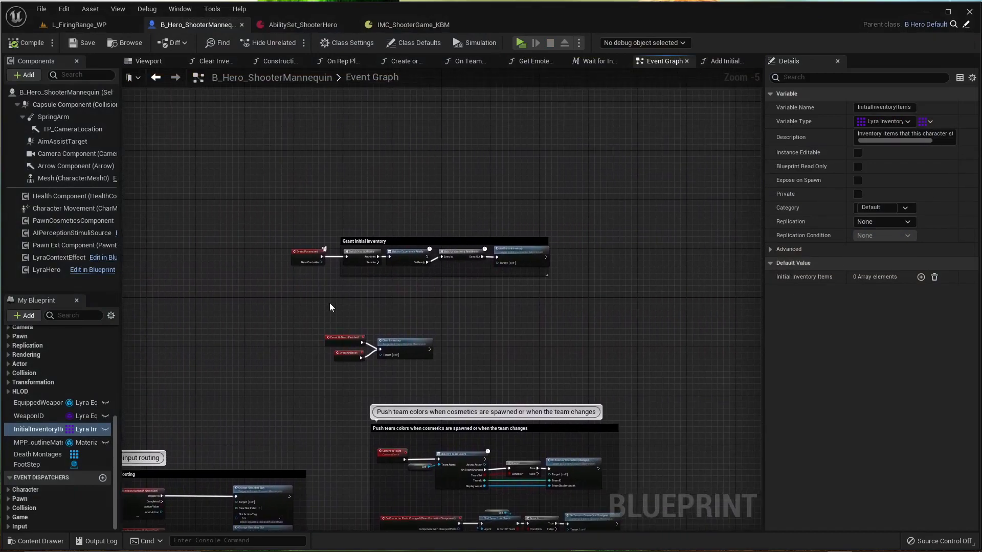
# Add an Integer variable named InitializedInv in the Add Initial Inventory function.
pyautogui.click(726, 61)
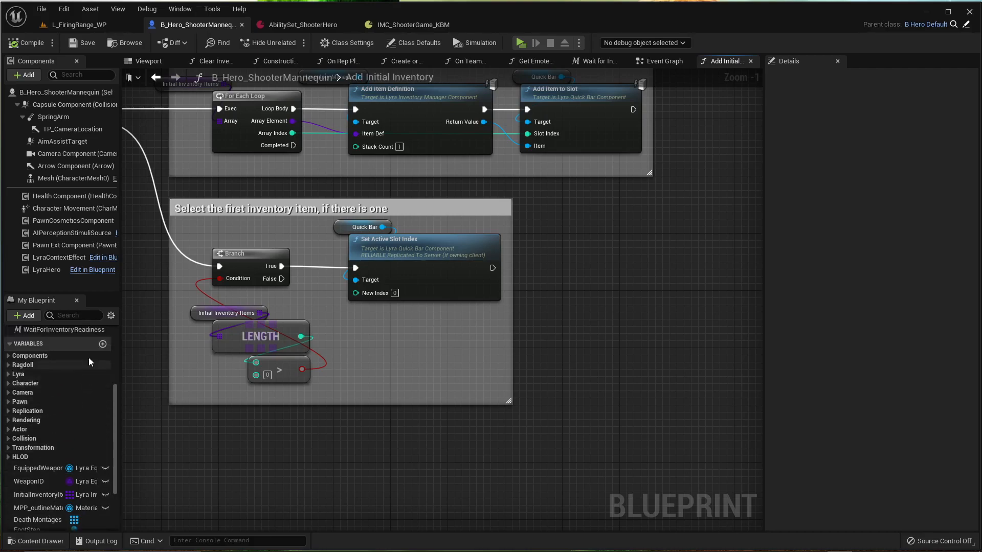
pyautogui.click(102, 344)
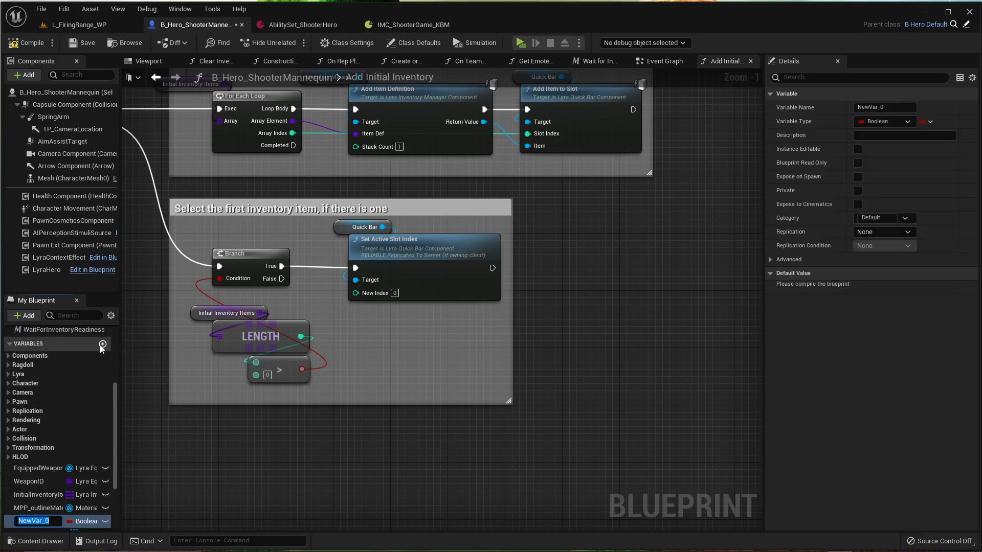
pyautogui.write('Initialized')
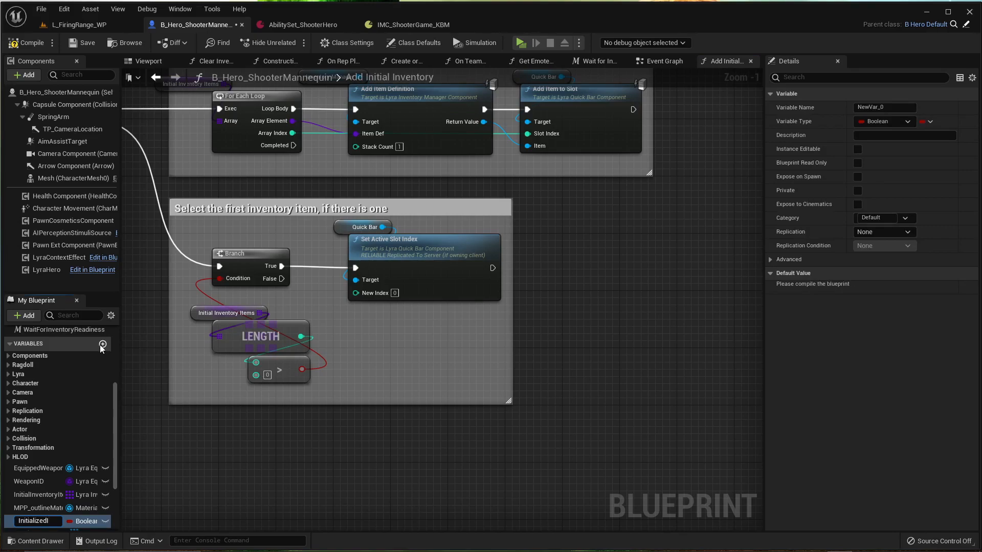
pyautogui.write('InitializedInv')
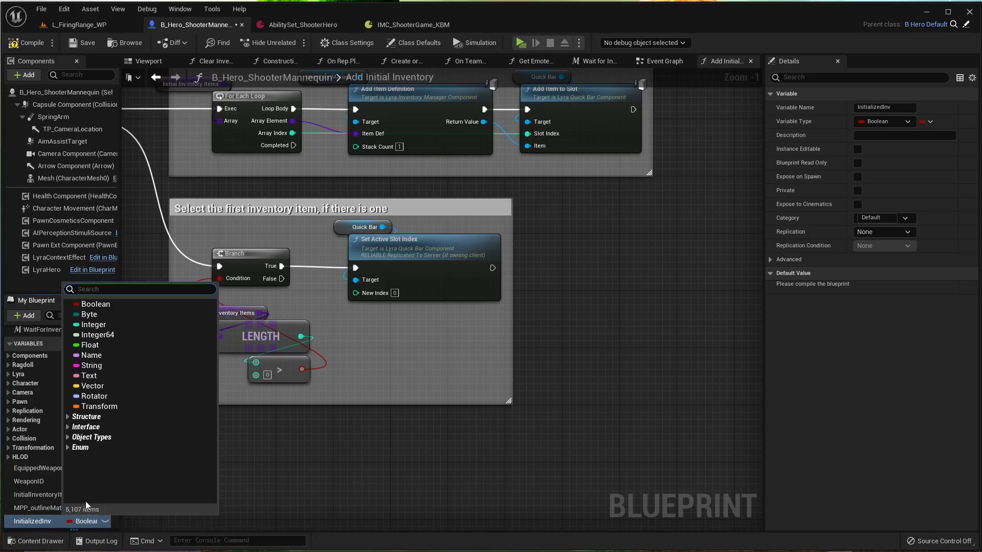
pyautogui.click(93, 325)
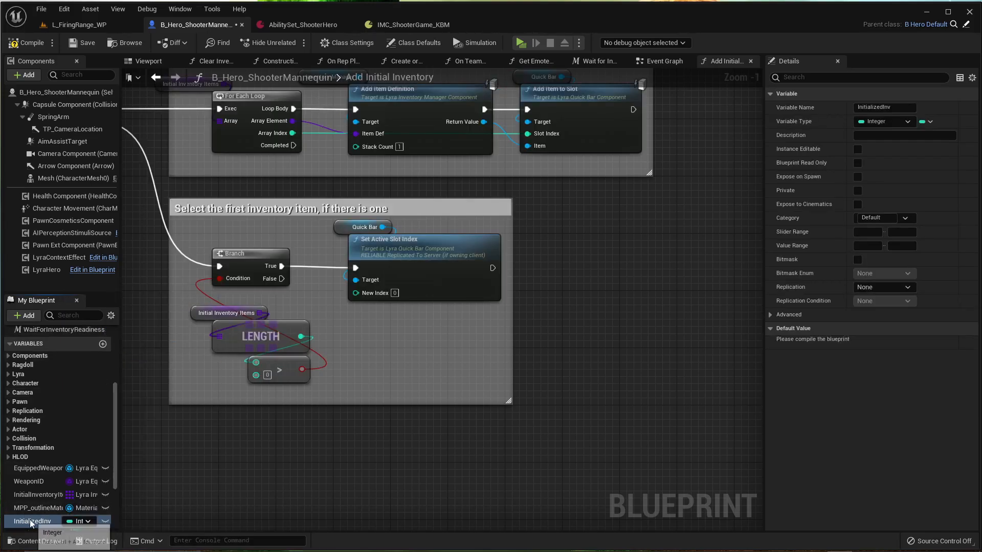
# Place a Set InitializedInv node and wire it into the inventory flow.
pyautogui.moveTo(30, 520); pyautogui.dragTo(505, 342)
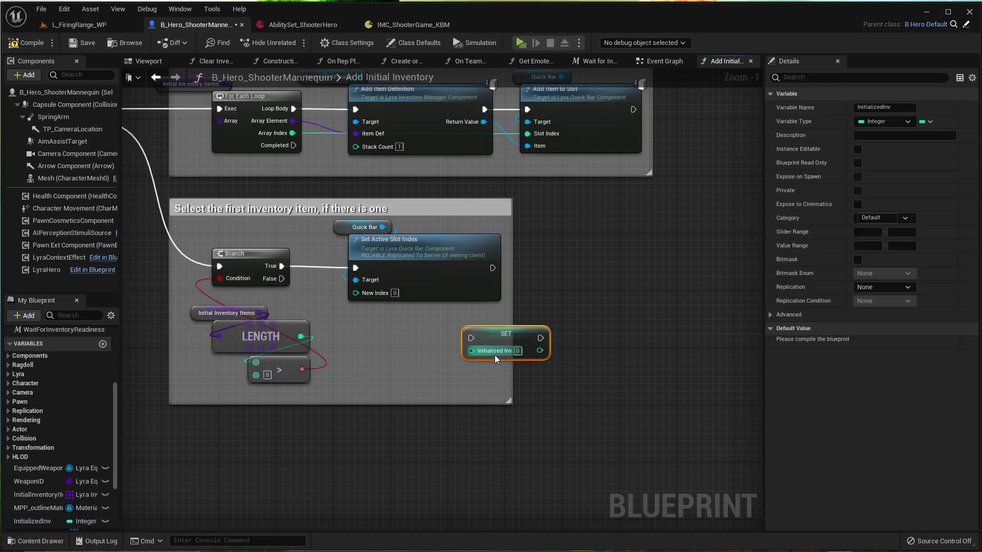
pyautogui.moveTo(505, 342); pyautogui.dragTo(581, 357)
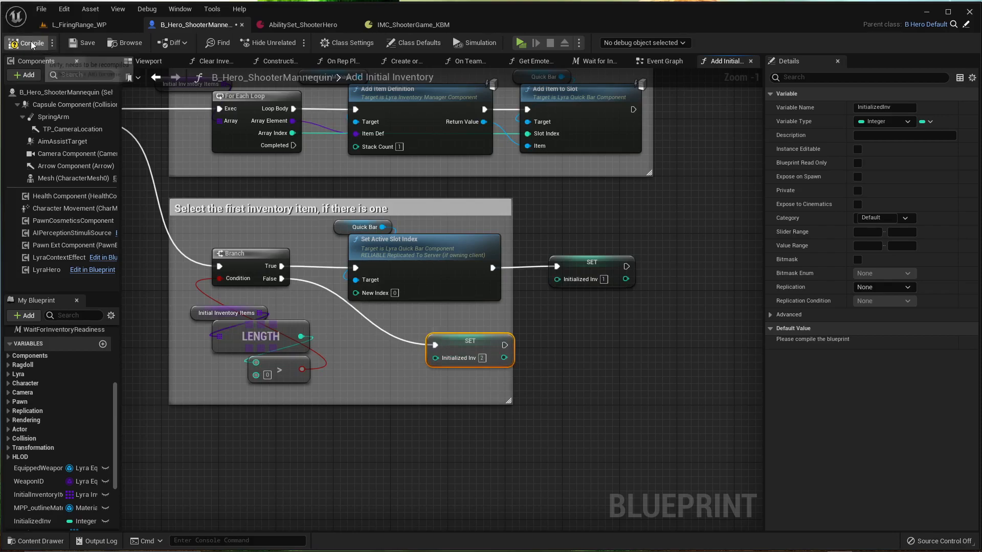
# Enter the description '0-not initialized, 1-h…' for InitializedInv.
pyautogui.click(903, 135)
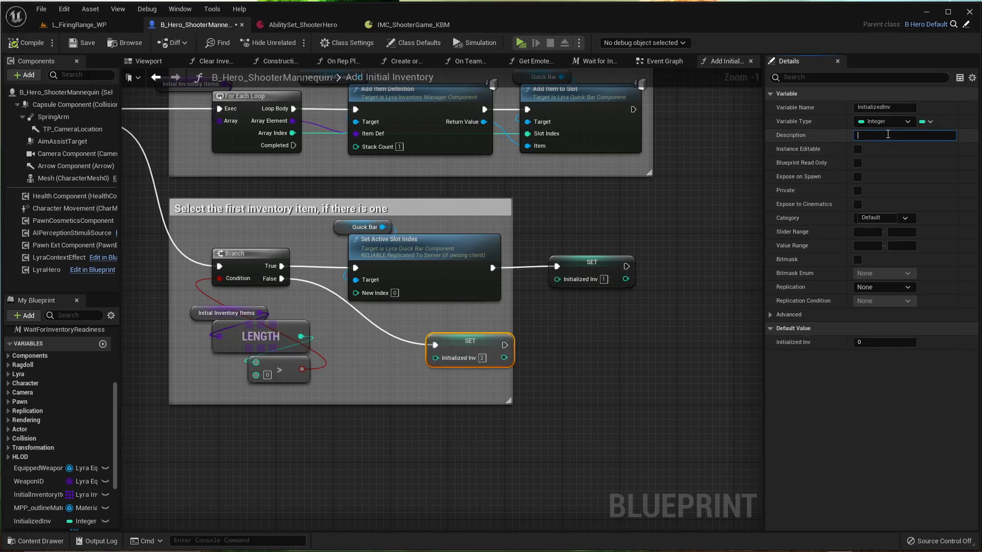
pyautogui.write('0')
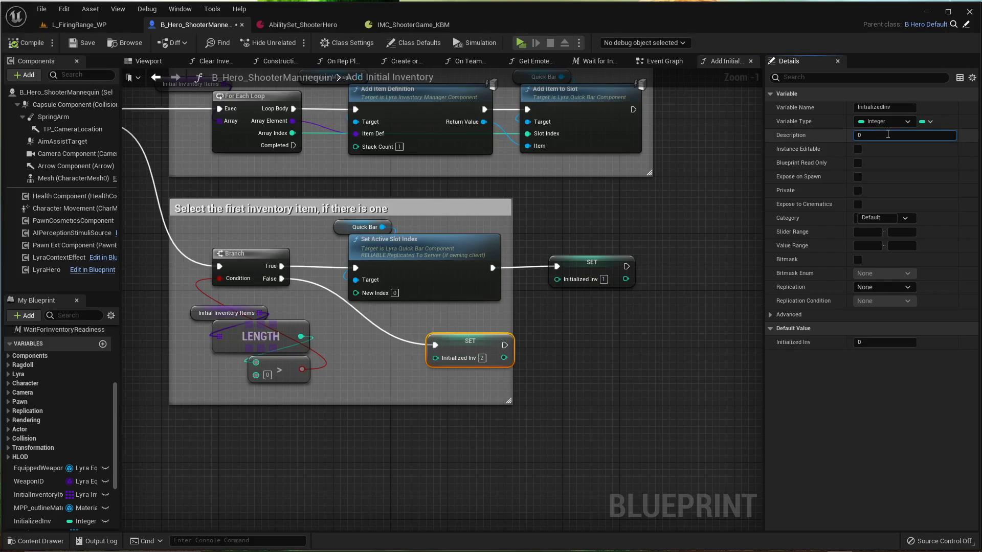
pyautogui.write('-not intiali')
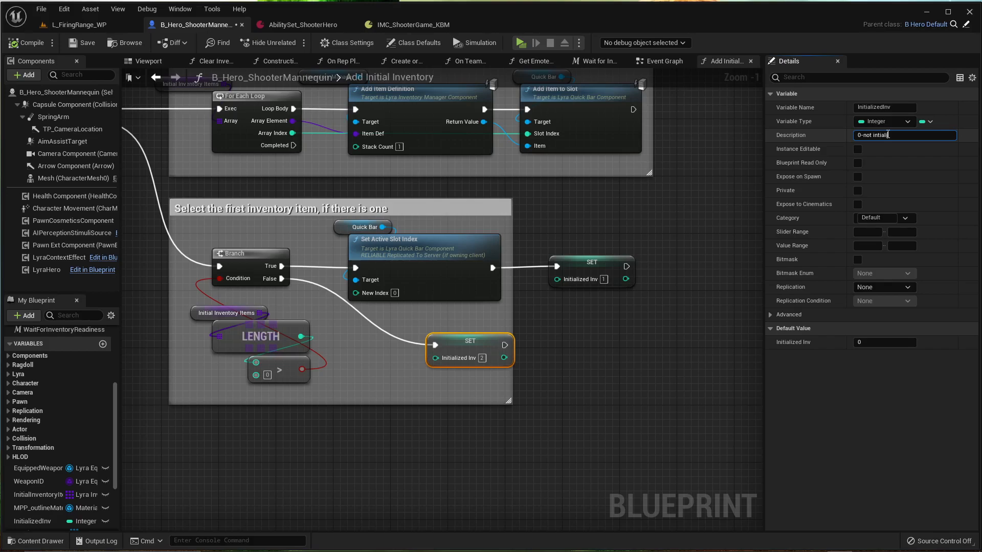
pyautogui.write(', 1')
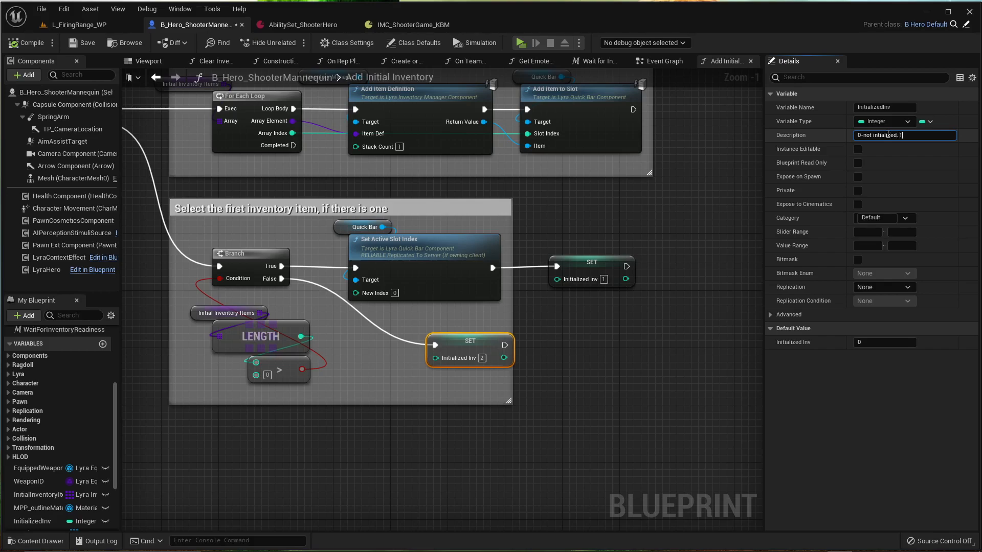
pyautogui.write('-h')
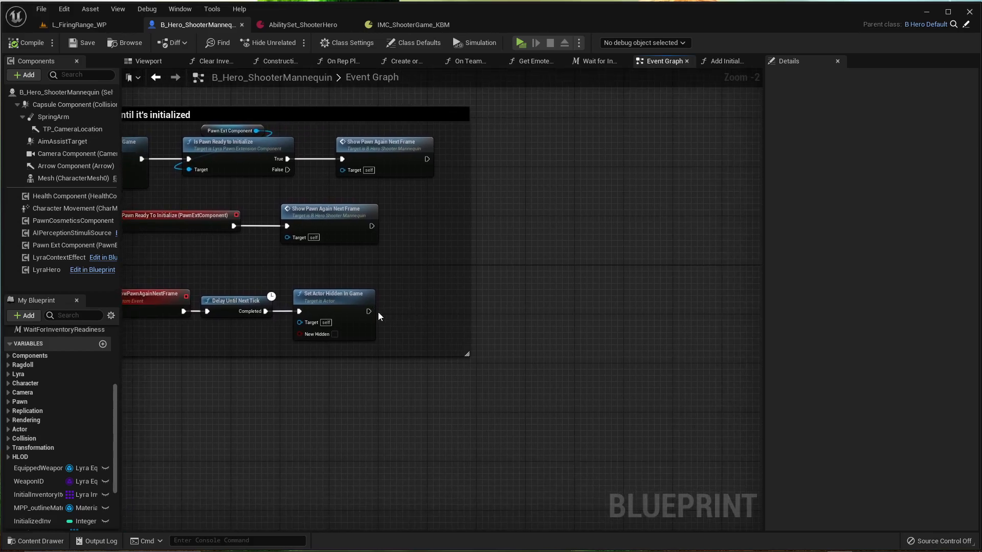
# Add a looping Set Timer by Function Name node after Set Actor Hidden.
pyautogui.moveTo(369, 311); pyautogui.dragTo(413, 315)
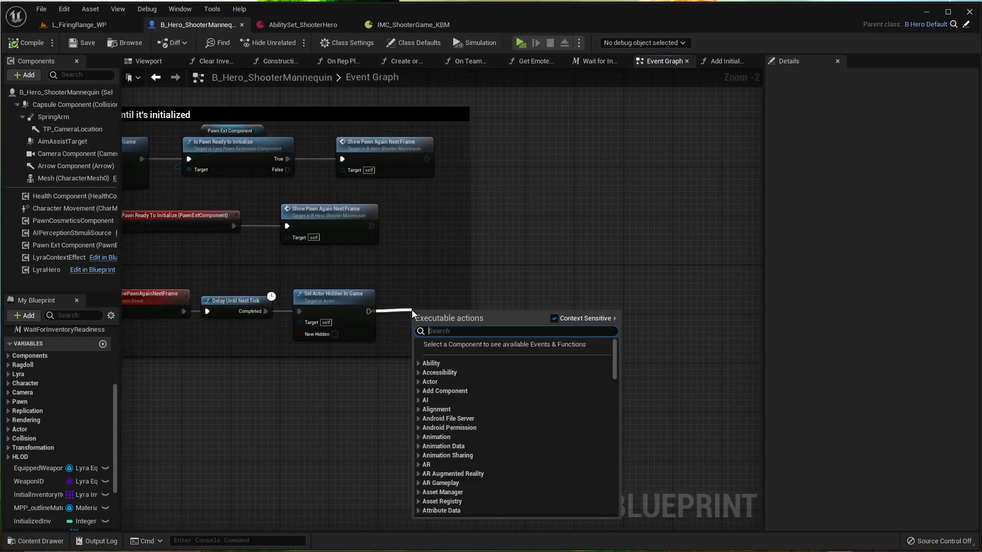
pyautogui.write('settimer')
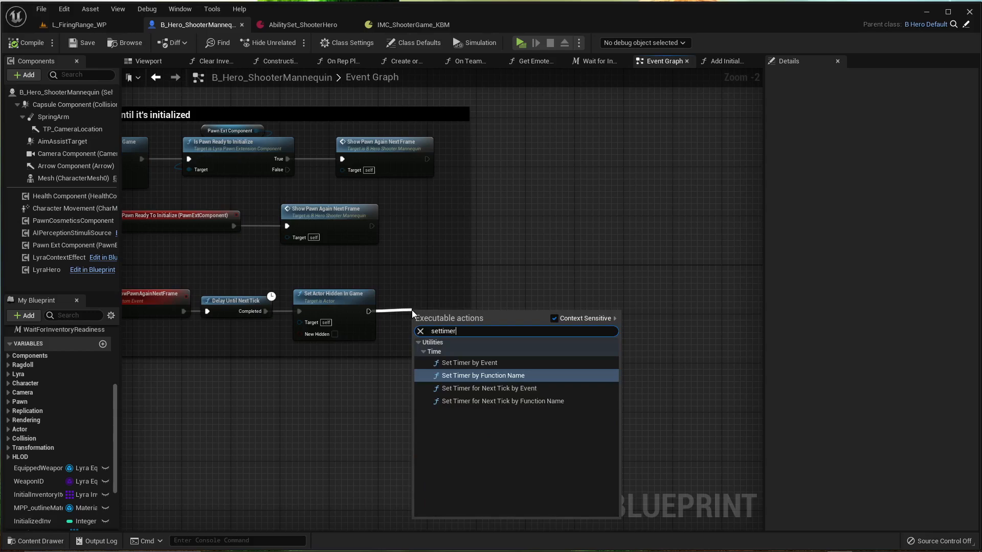
pyautogui.click(484, 376)
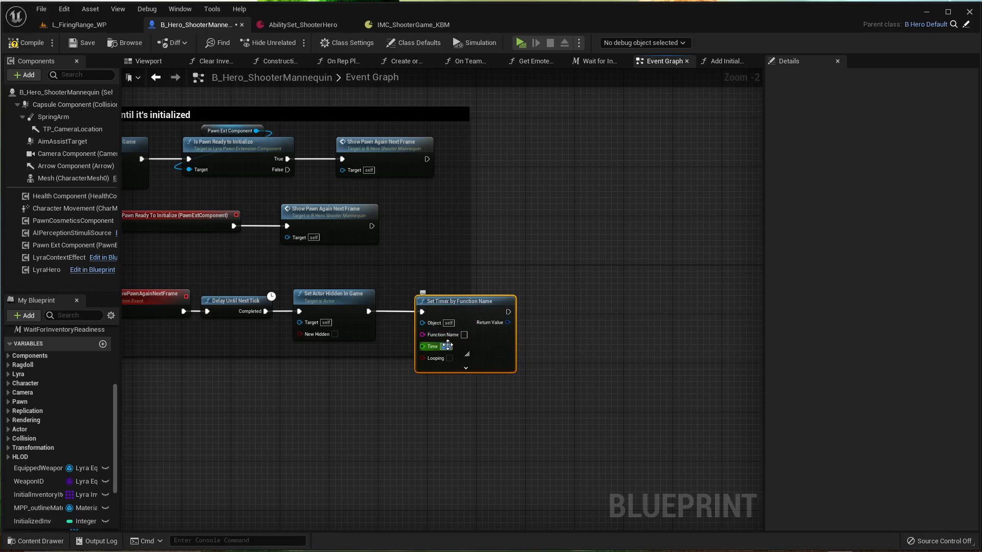
pyautogui.click(449, 358)
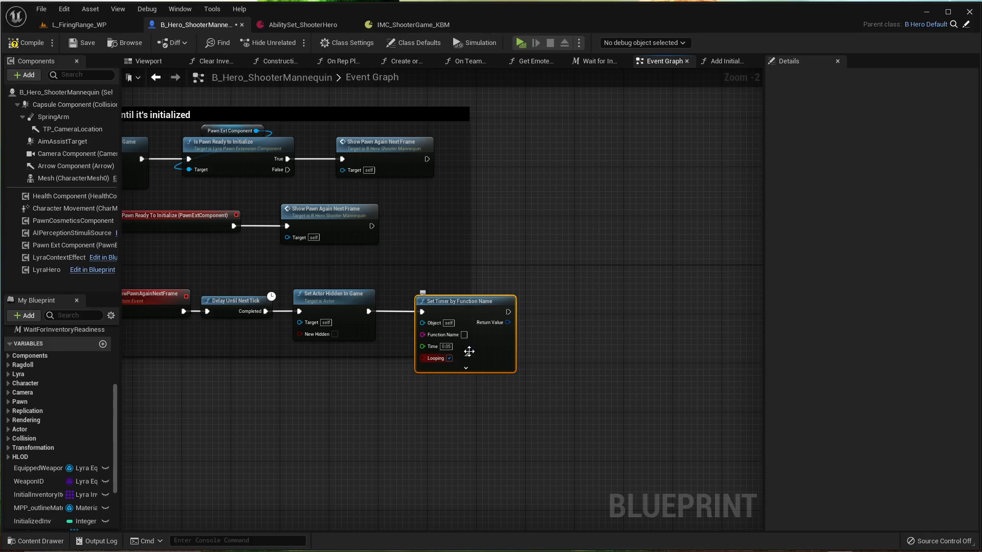
pyautogui.moveTo(509, 322); pyautogui.dragTo(556, 318)
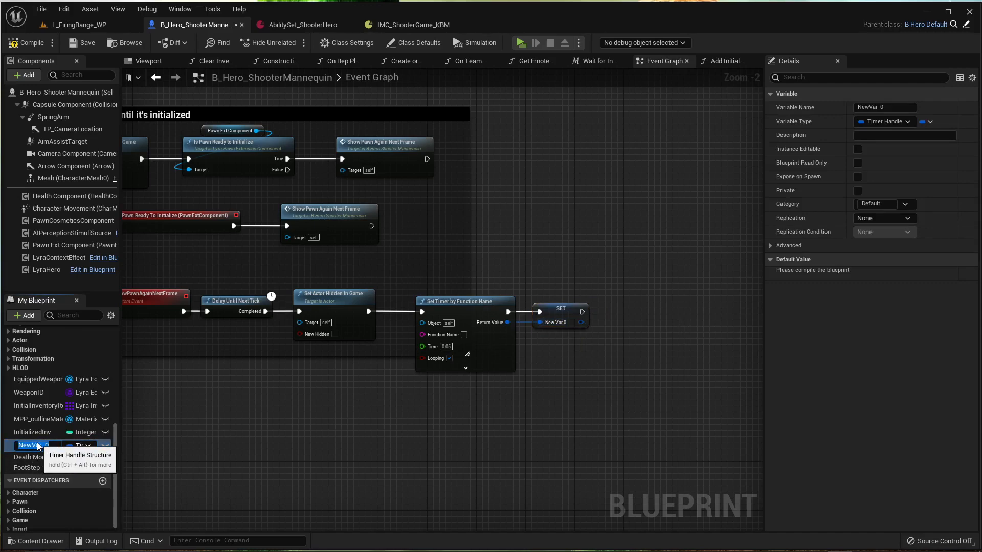
pyautogui.write('AnimTimer')
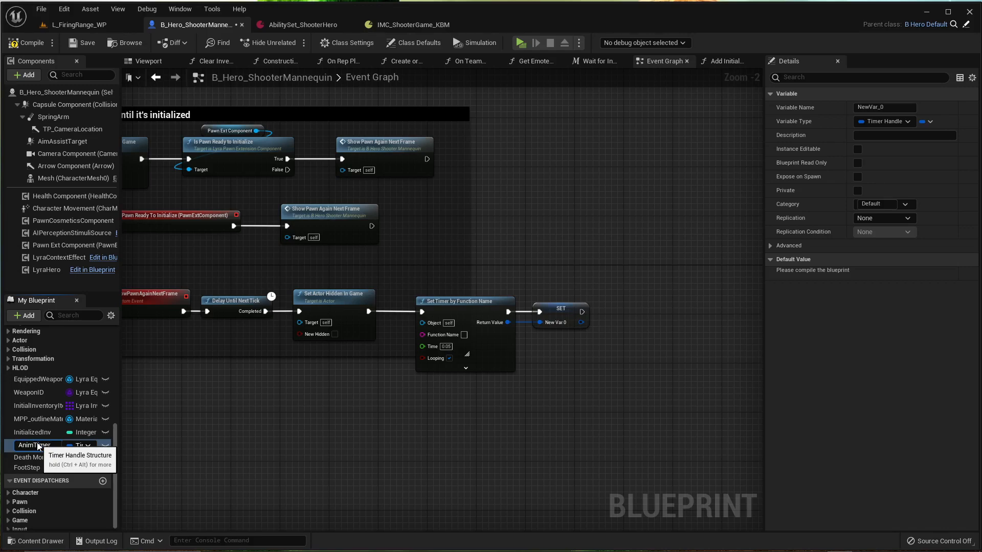
# Rename the handle variable to InitAnimTimer and set the function name to SetInitialAnims.
pyautogui.doubleClick(35, 444)
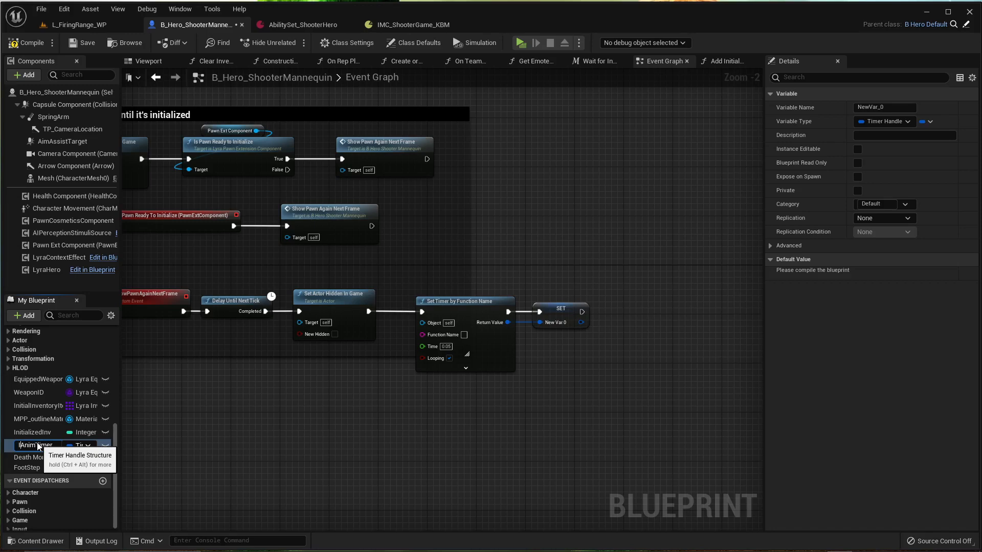
pyautogui.write('InitAnimTimer')
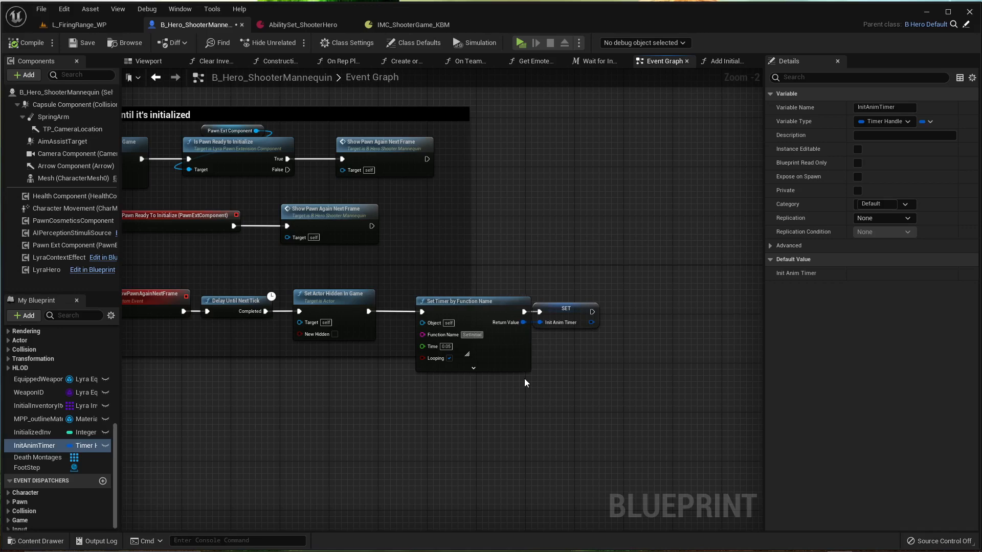
pyautogui.write('SetInitialAnims')
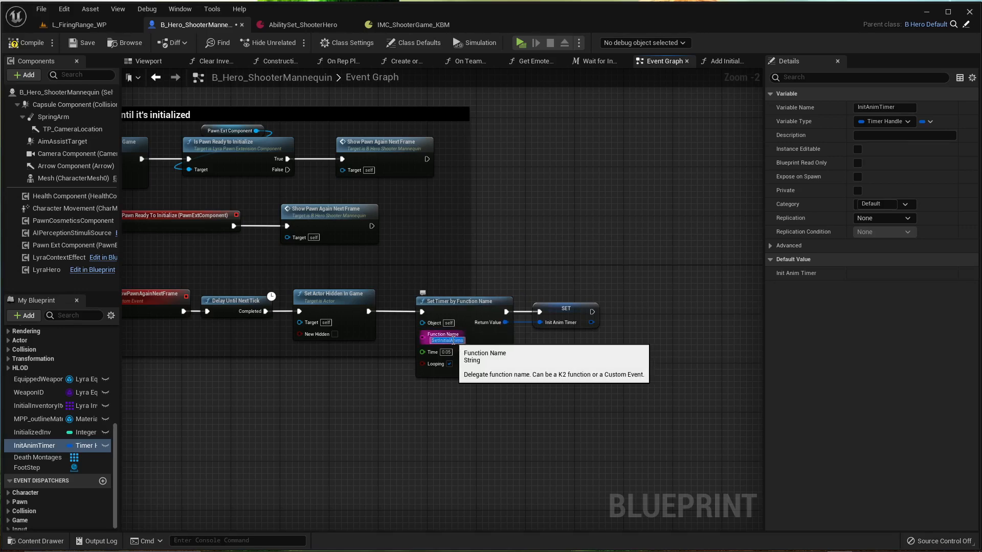
pyautogui.moveTo(440, 399)
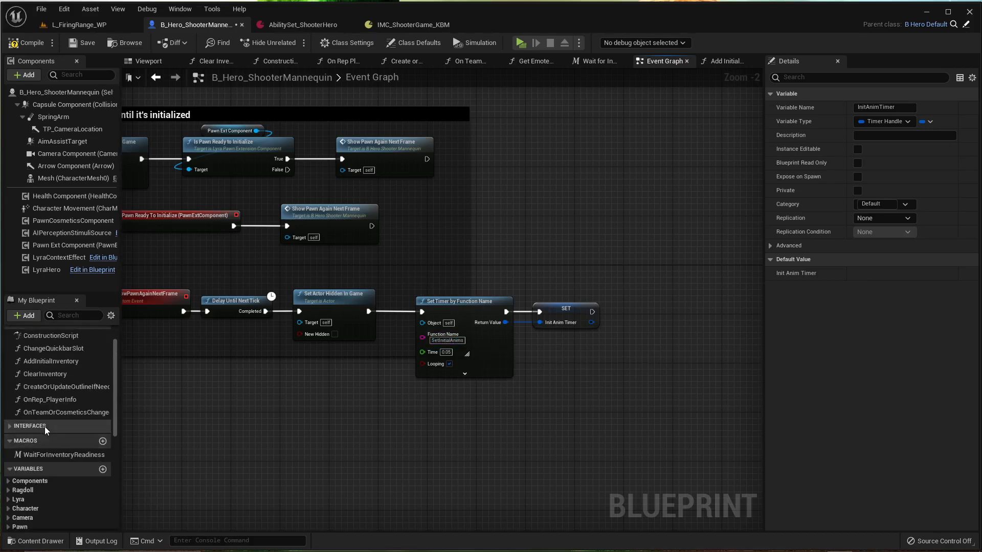
# Create function SetInitialAnims with a Switch on Int over InitializedInv with pins 0–2.
pyautogui.click(102, 362)
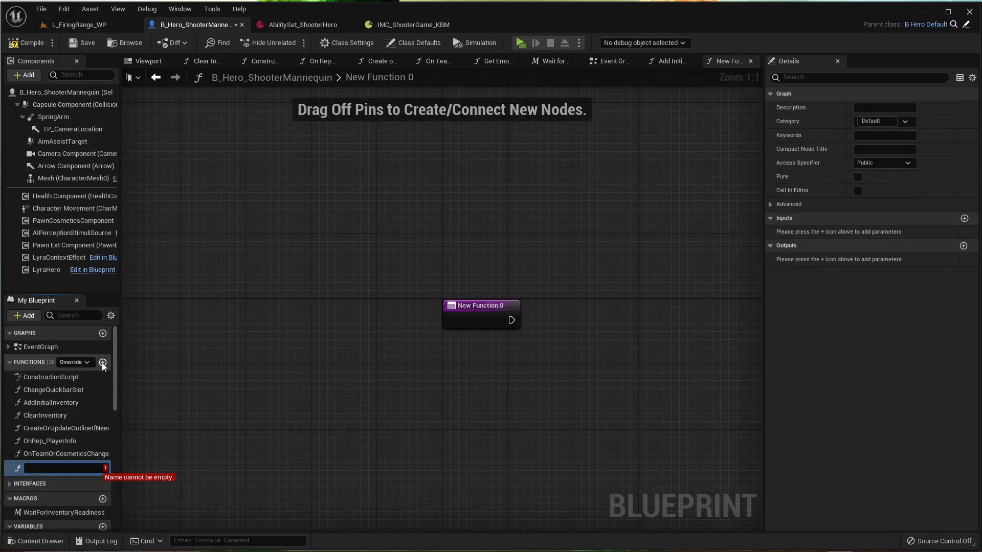
pyautogui.write('SetInitialAnims')
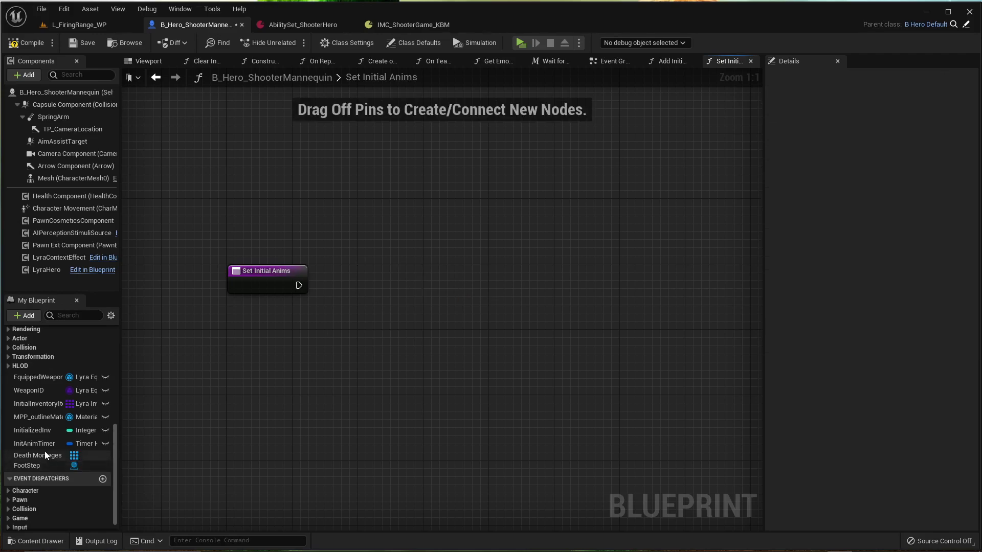
pyautogui.moveTo(32, 431); pyautogui.dragTo(366, 306)
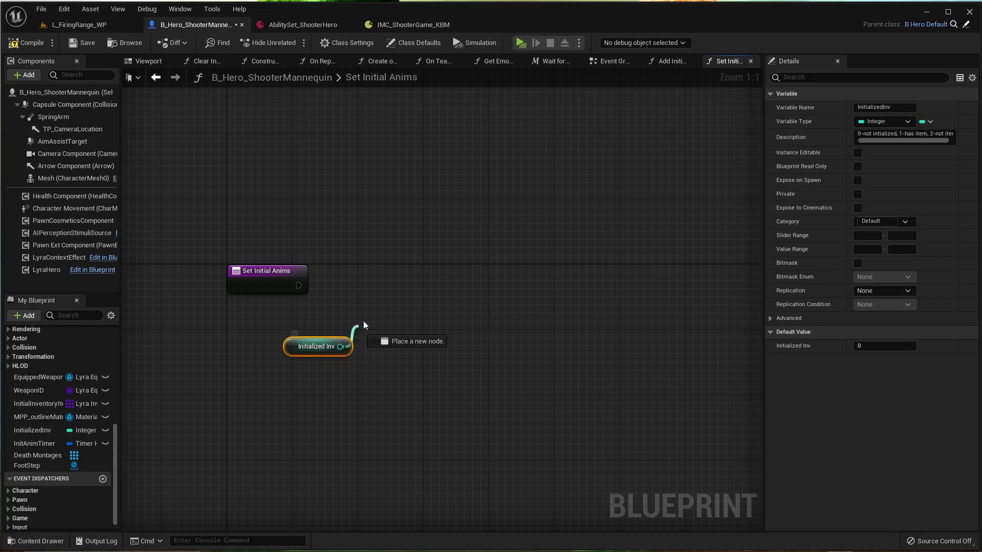
pyautogui.write('sw')
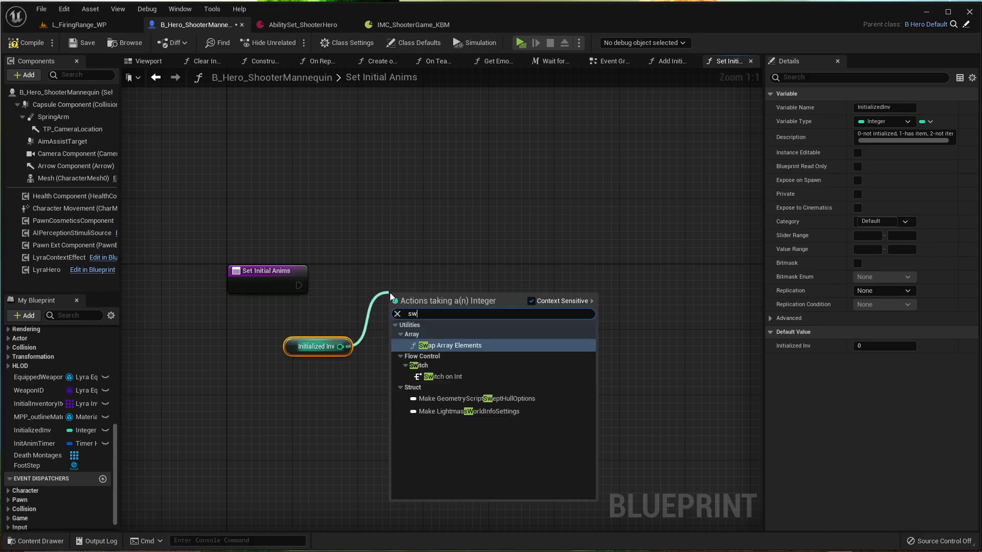
pyautogui.click(445, 376)
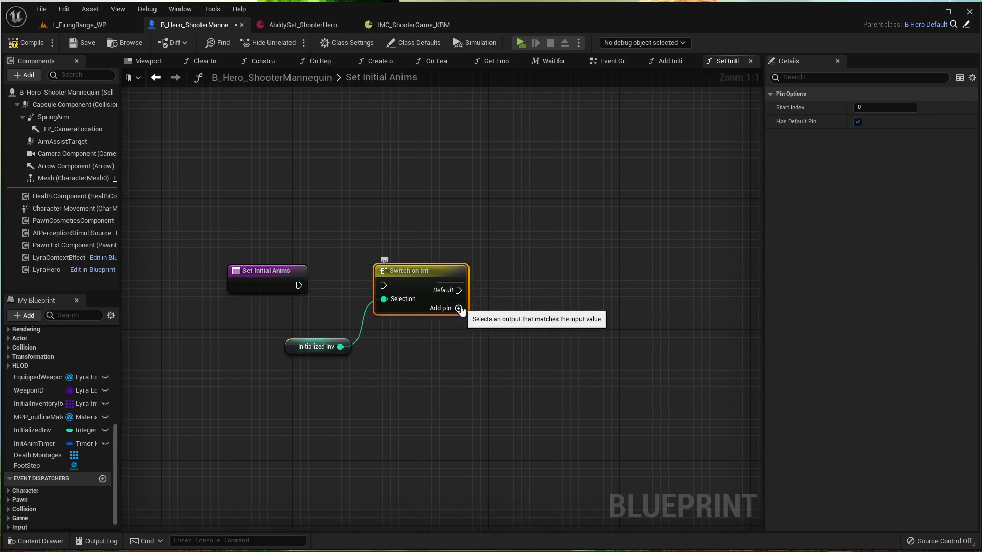
pyautogui.click(458, 307)
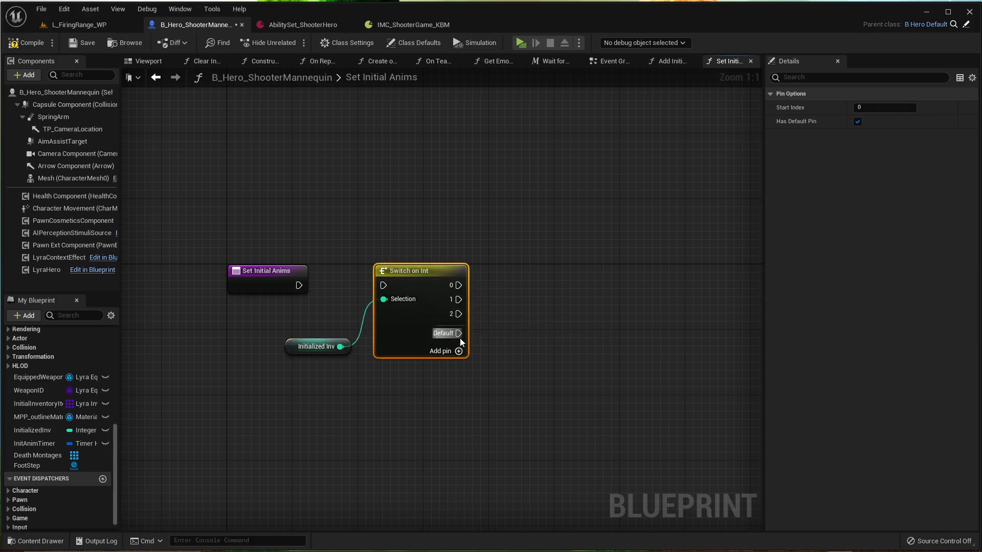
pyautogui.moveTo(299, 285); pyautogui.dragTo(384, 285)
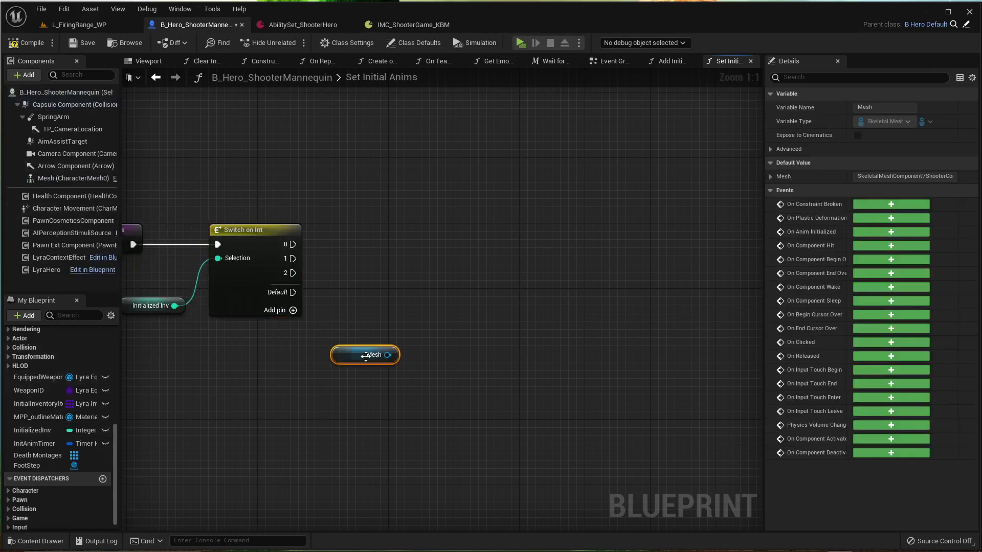
# On case 2, Link Anim Class Layers on Mesh with ABP_UnarmedAnimLayers.
pyautogui.moveTo(387, 355); pyautogui.dragTo(413, 303)
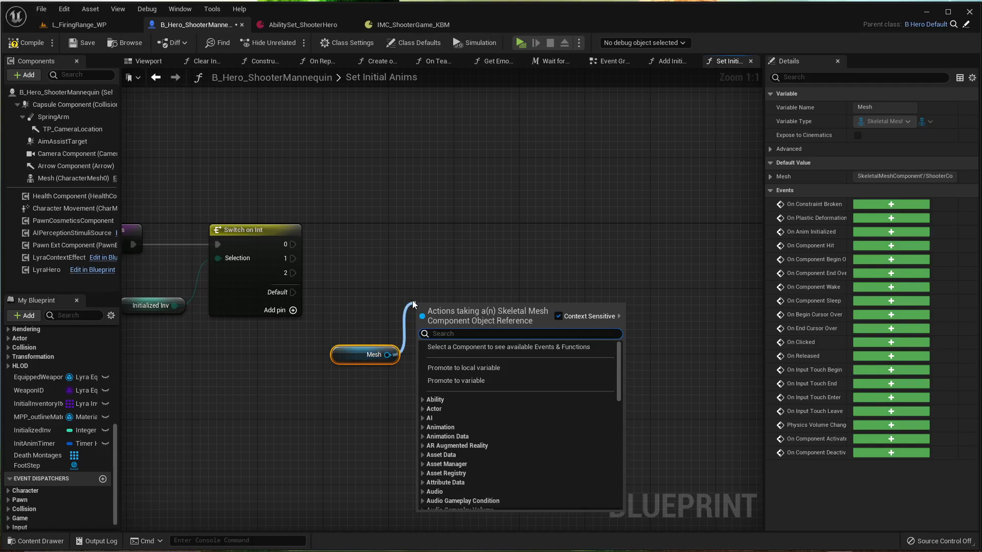
pyautogui.write('setanim')
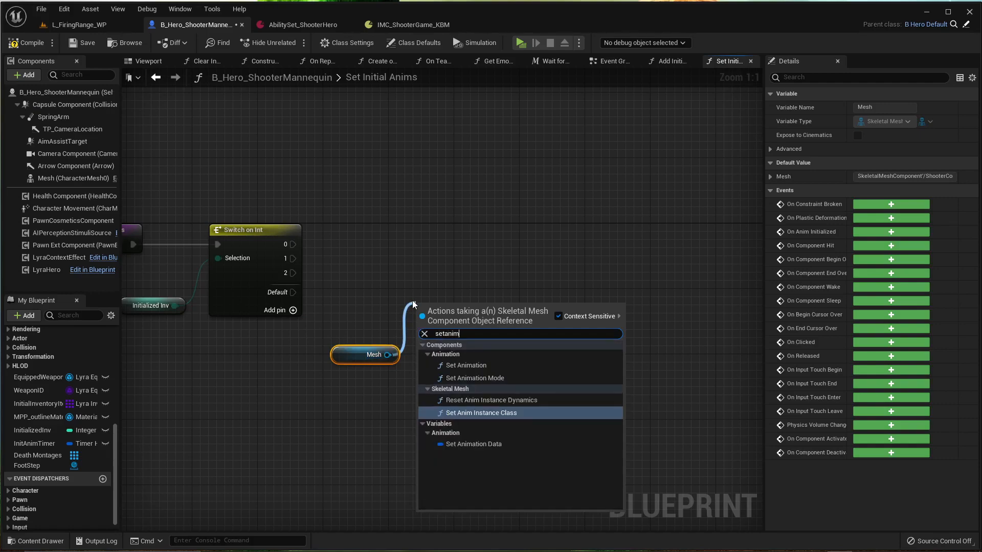
pyautogui.press('Backspace')
pyautogui.write('layer')
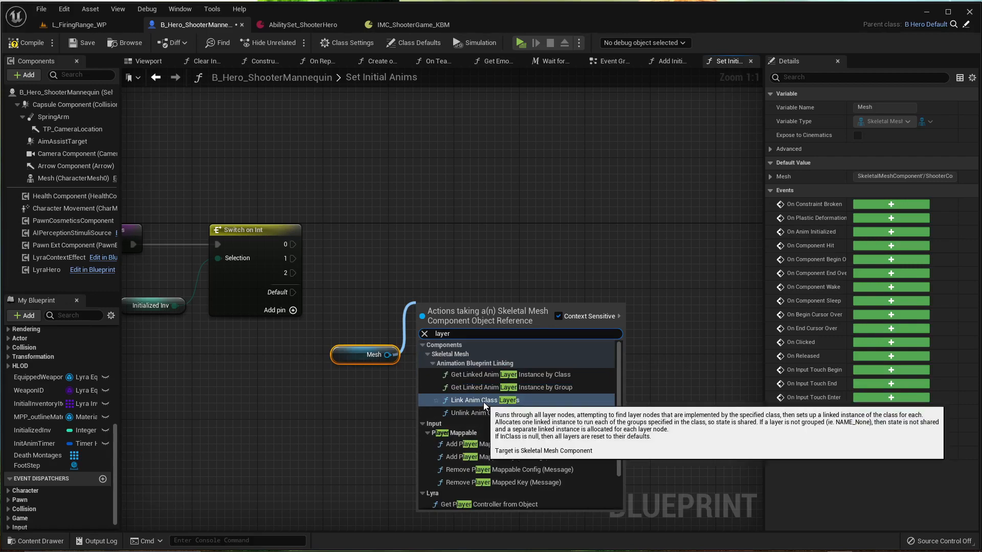
pyautogui.click(488, 400)
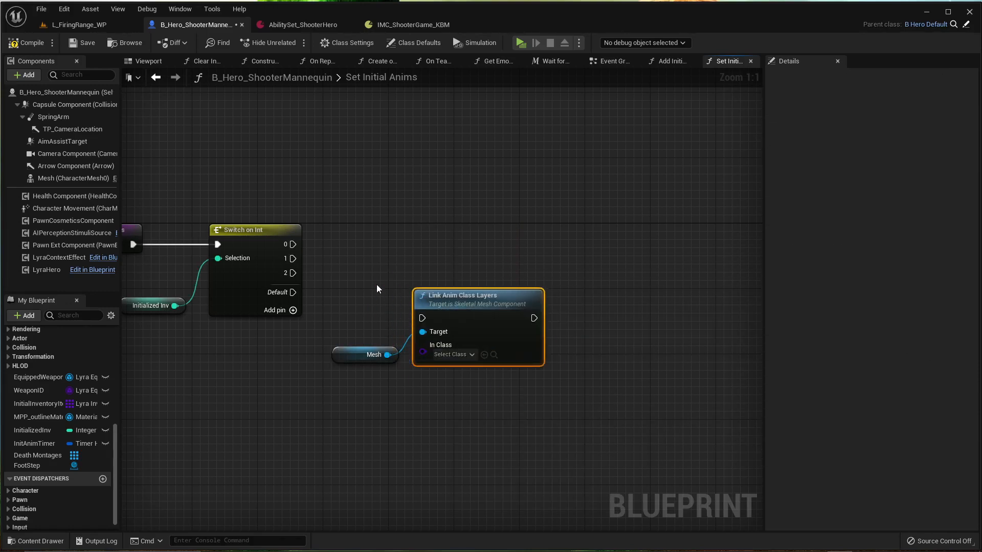
pyautogui.moveTo(292, 272); pyautogui.dragTo(423, 318)
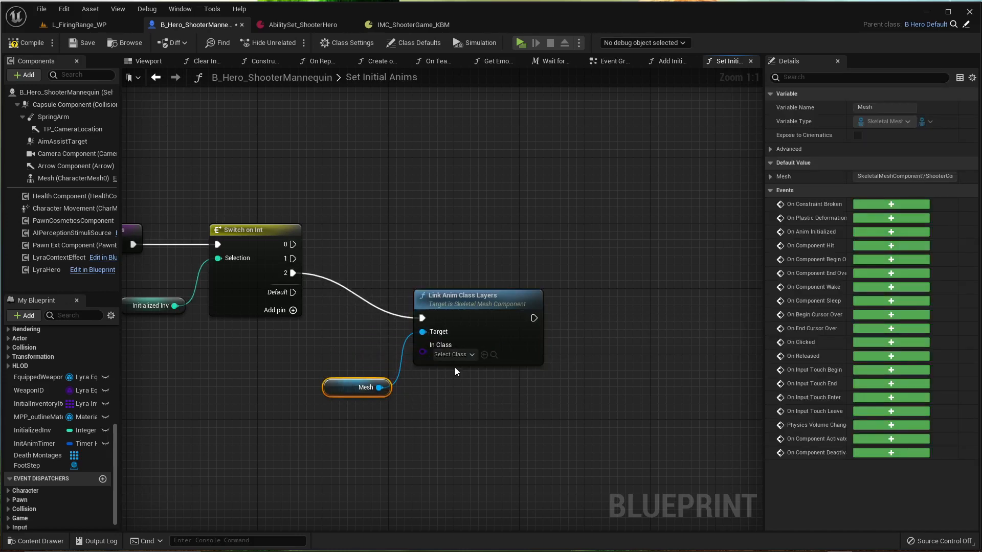
pyautogui.click(450, 355)
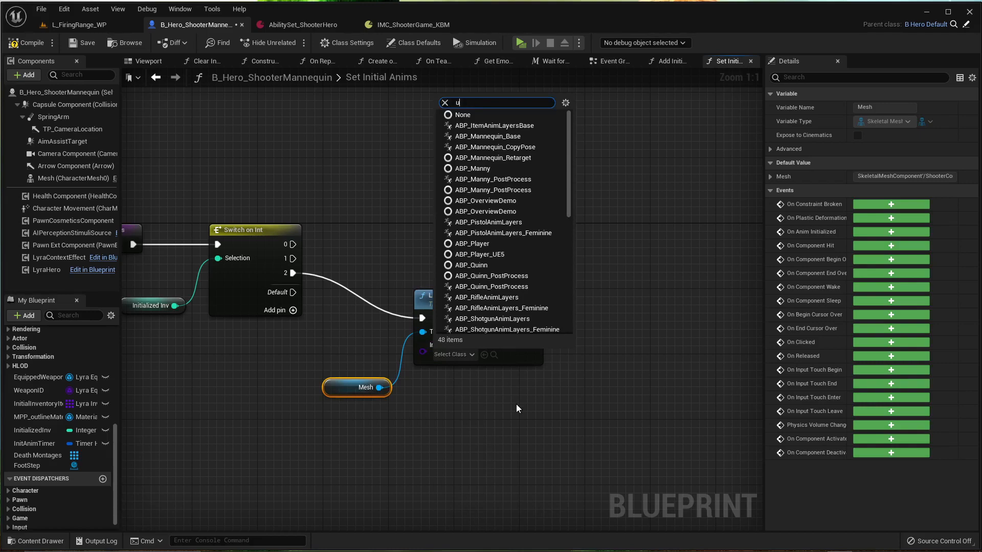
pyautogui.write('narmed')
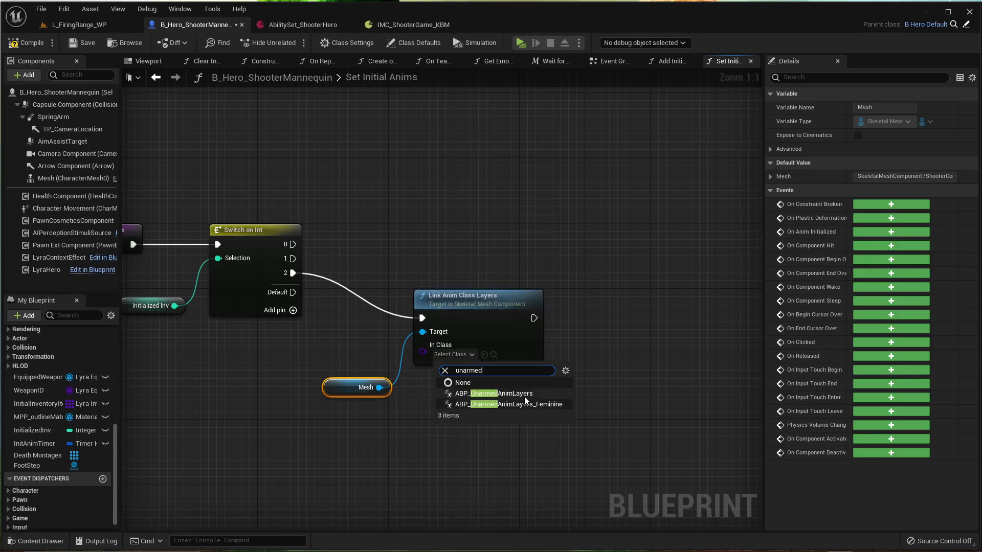
pyautogui.click(503, 393)
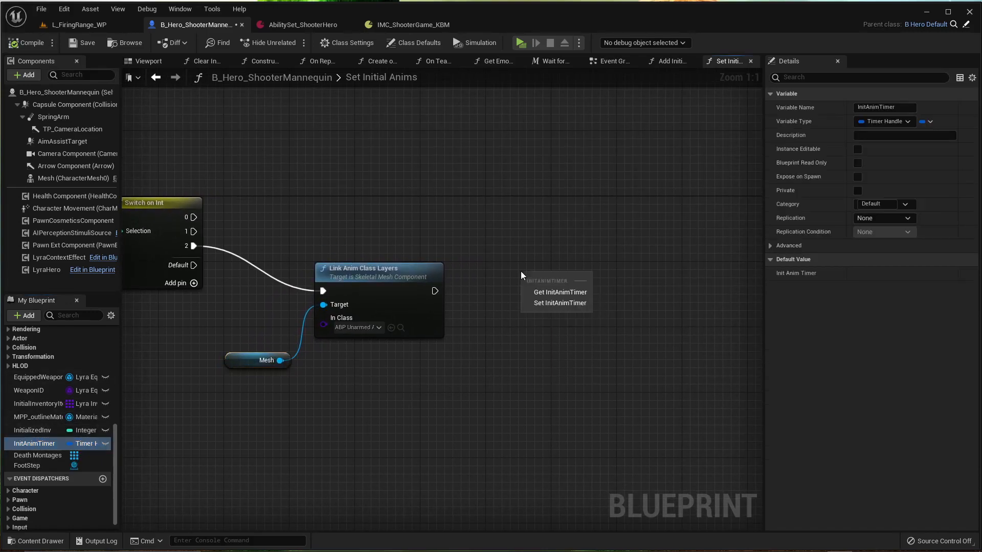
# Clear and Invalidate InitAnimTimer by handle on case 1 and after linking layers.
pyautogui.click(559, 291)
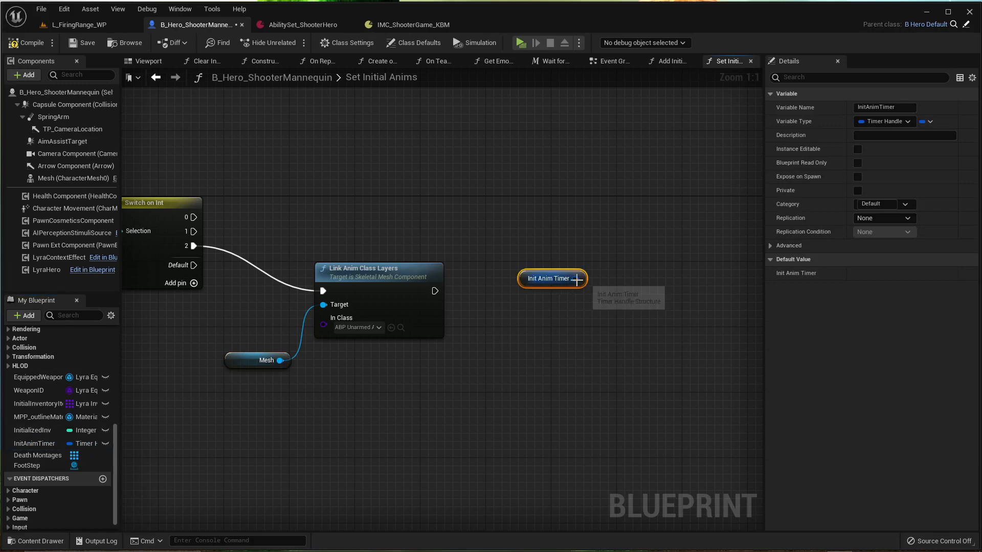
pyautogui.moveTo(573, 278); pyautogui.dragTo(589, 243)
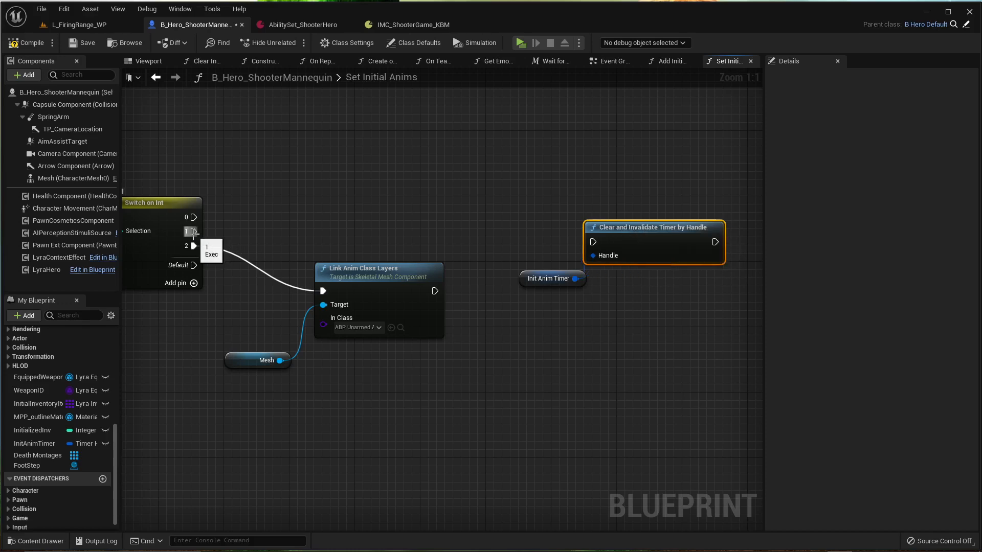
pyautogui.moveTo(197, 231); pyautogui.dragTo(424, 240)
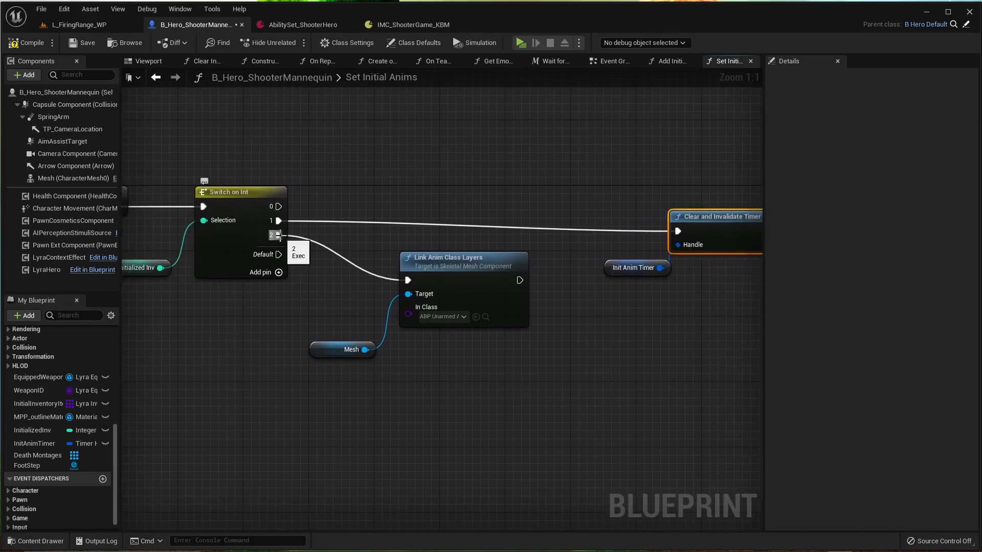
pyautogui.moveTo(478, 279)
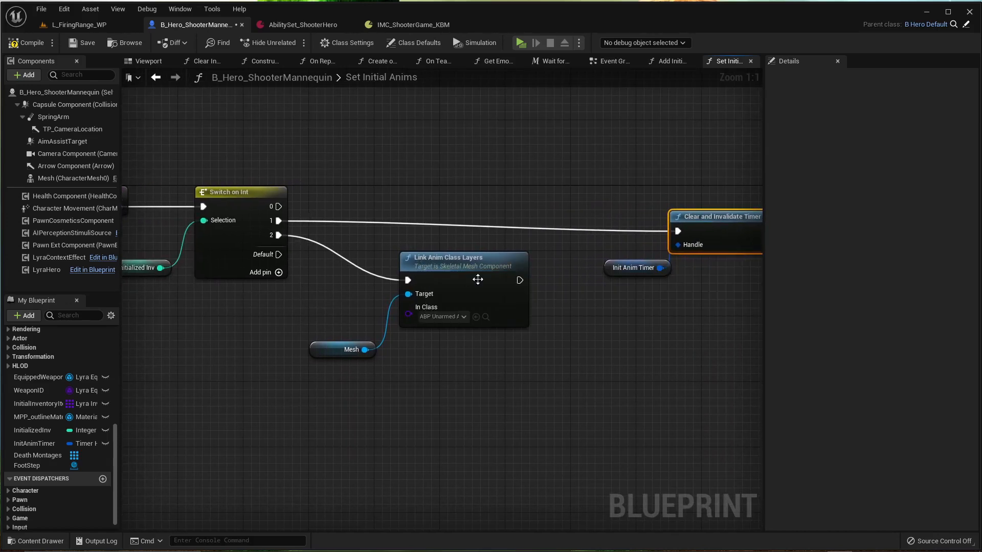
pyautogui.moveTo(373, 330)
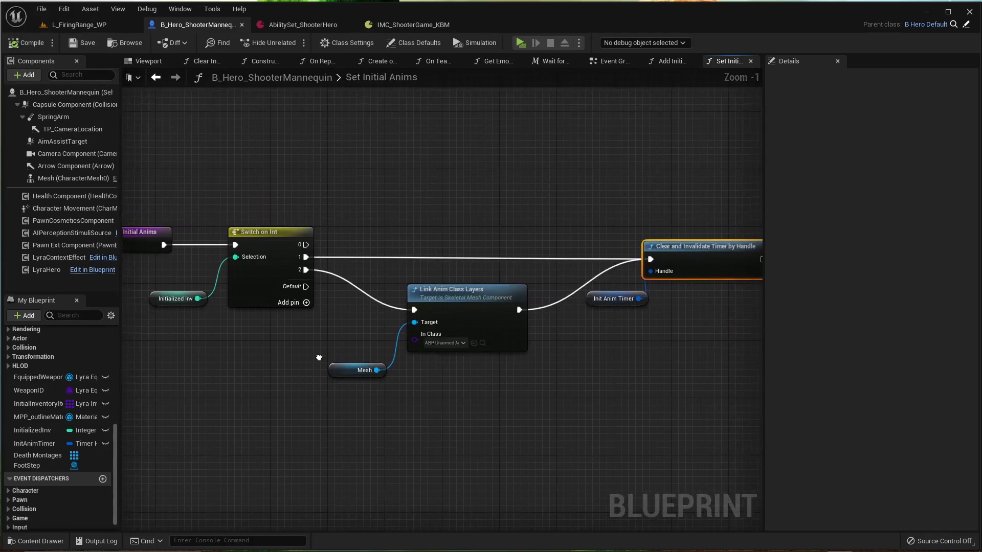
pyautogui.scroll(-3)
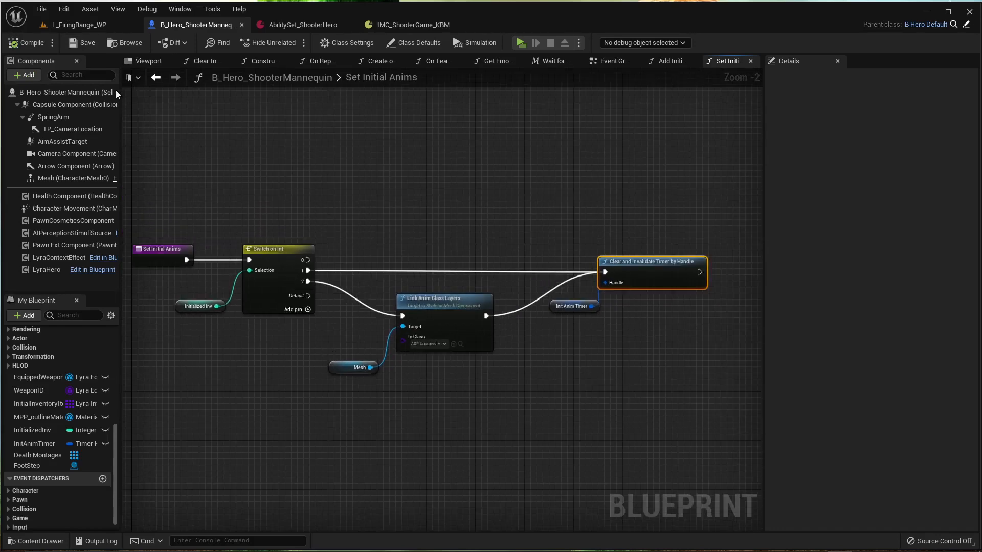
pyautogui.moveTo(521, 43)
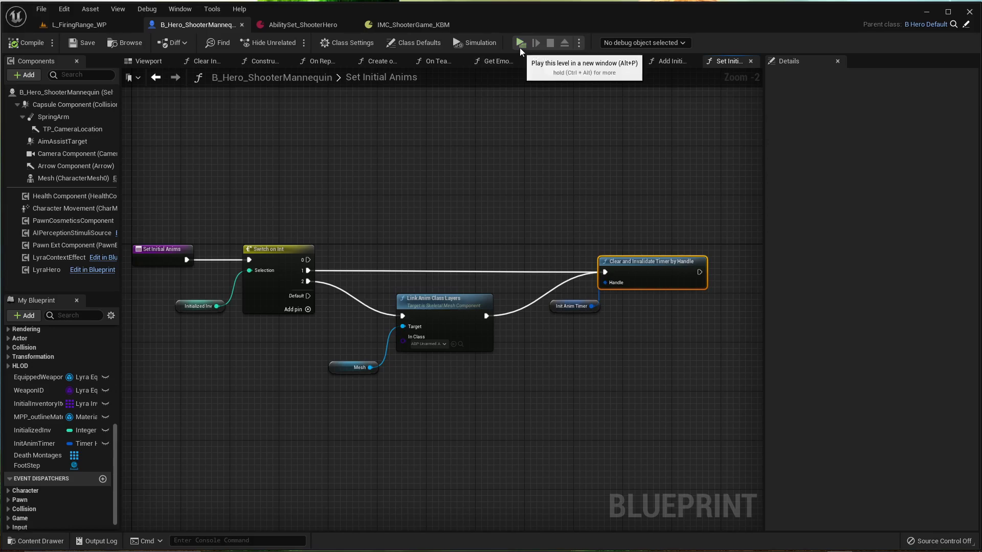
# Start a test play of the level.
pyautogui.click(519, 43)
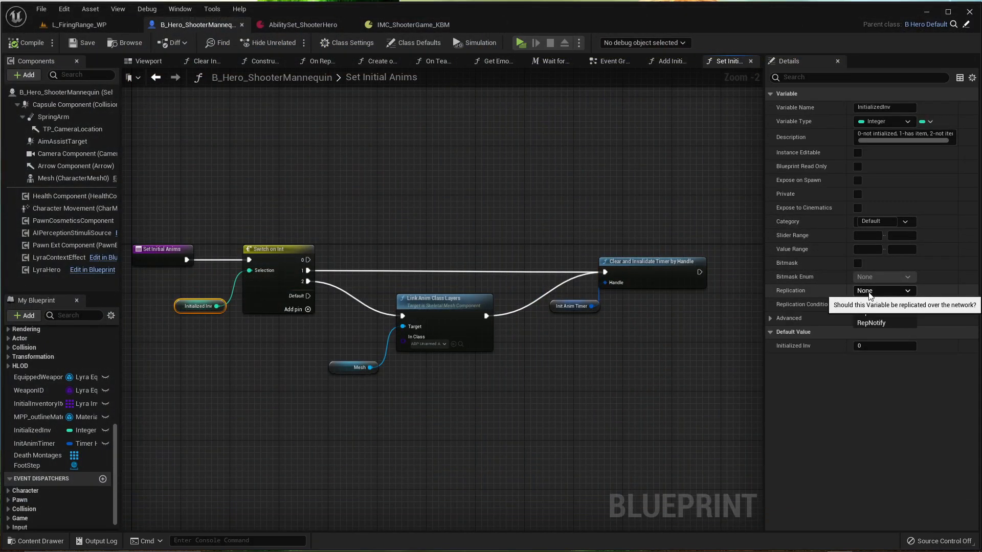
# Set InitializedInv's Replication Condition to Initial Only.
pyautogui.click(883, 291)
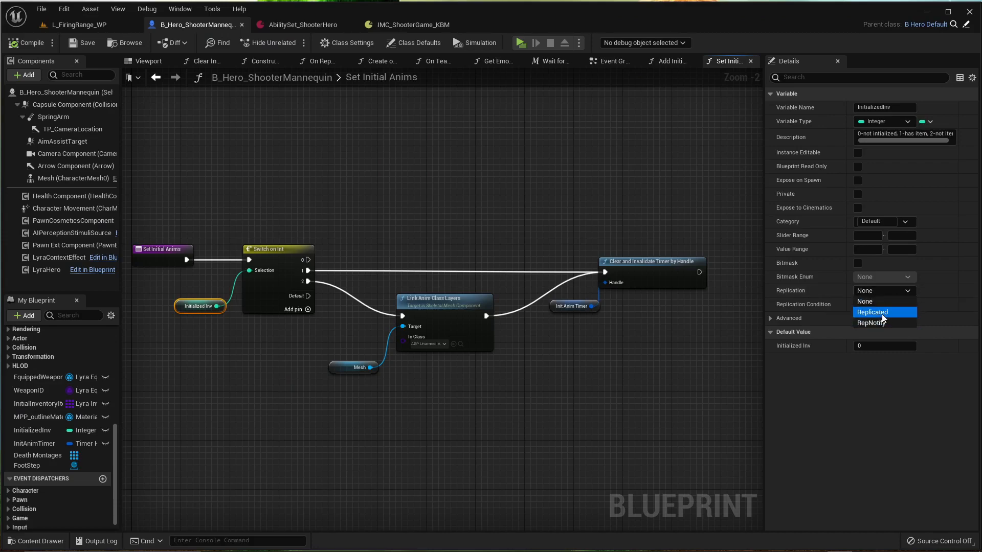
pyautogui.click(883, 312)
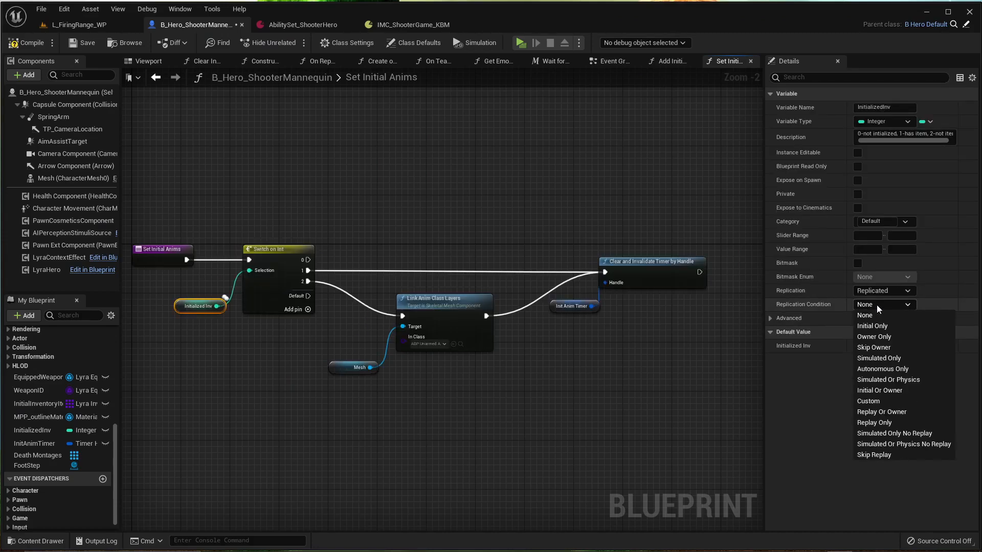
pyautogui.click(872, 326)
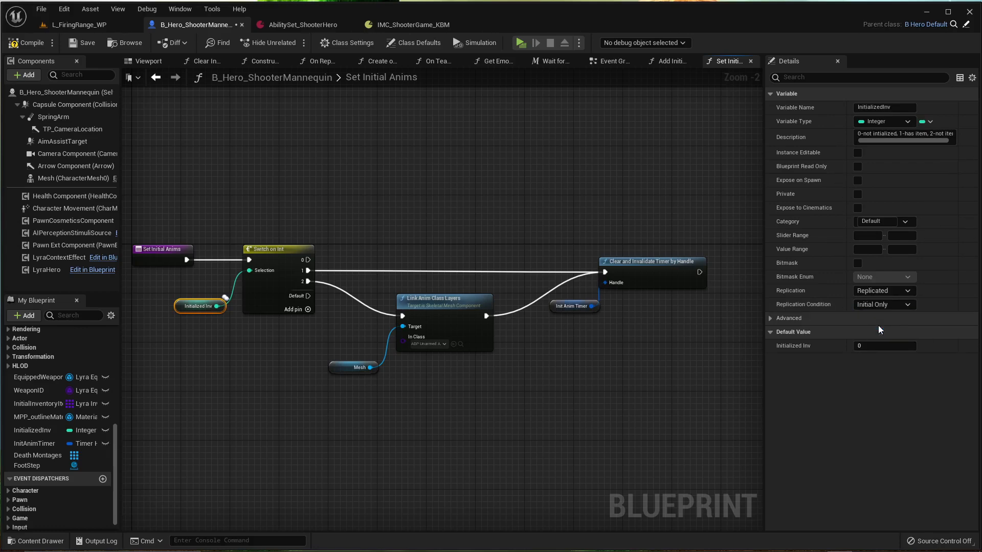
pyautogui.moveTo(814, 310)
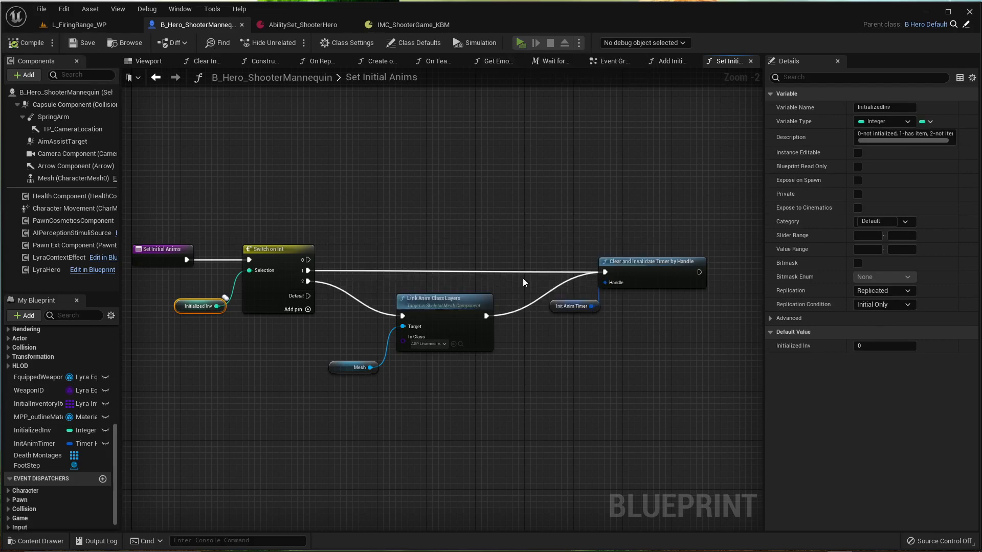
# Run and stop a test play, then return to the L_FiringRange_WP level.
pyautogui.click(523, 43)
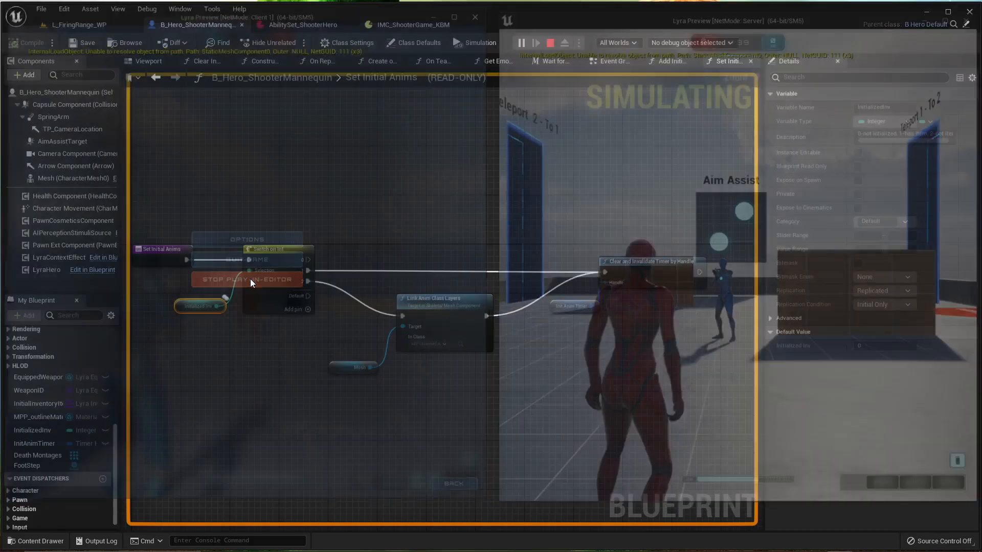
pyautogui.click(247, 278)
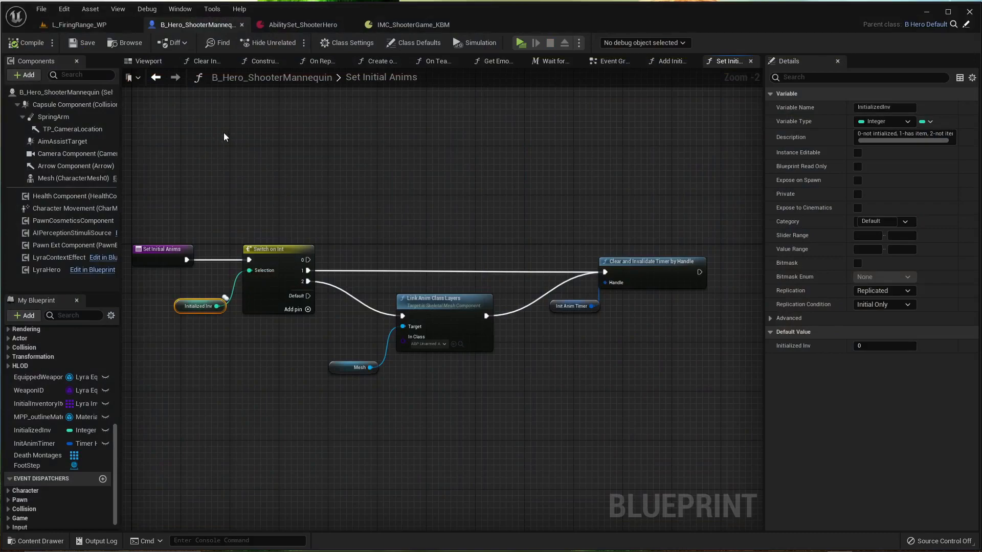
pyautogui.click(75, 24)
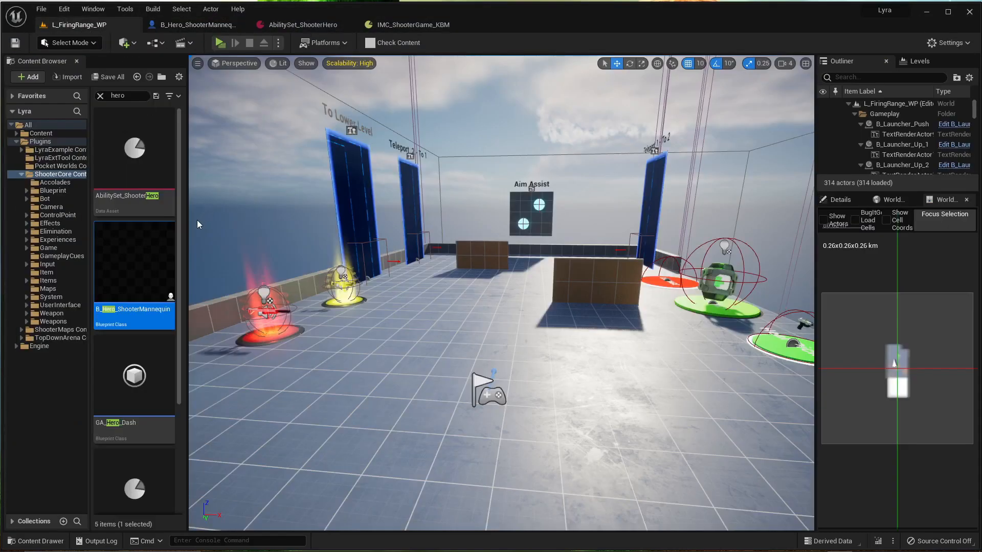
pyautogui.moveTo(133, 375)
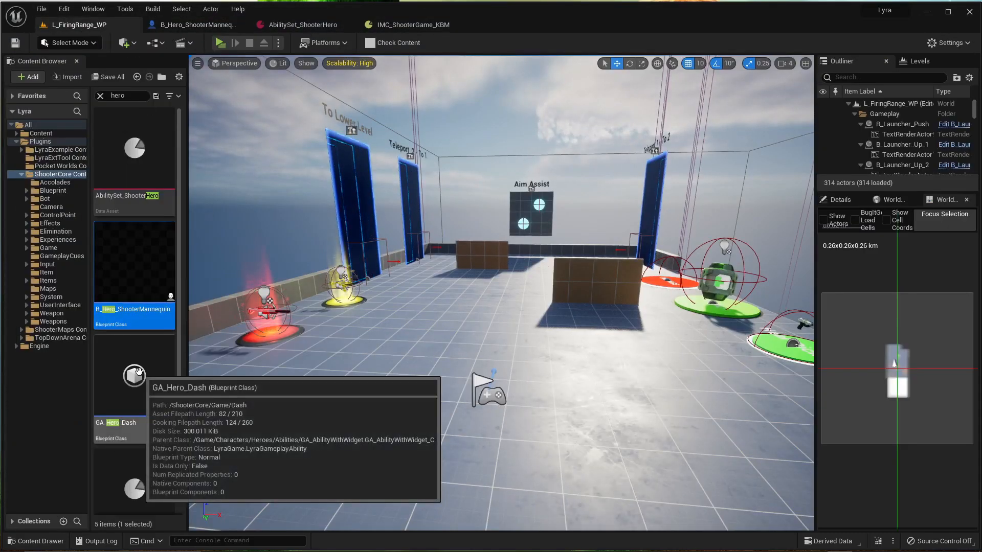
pyautogui.moveTo(133, 263)
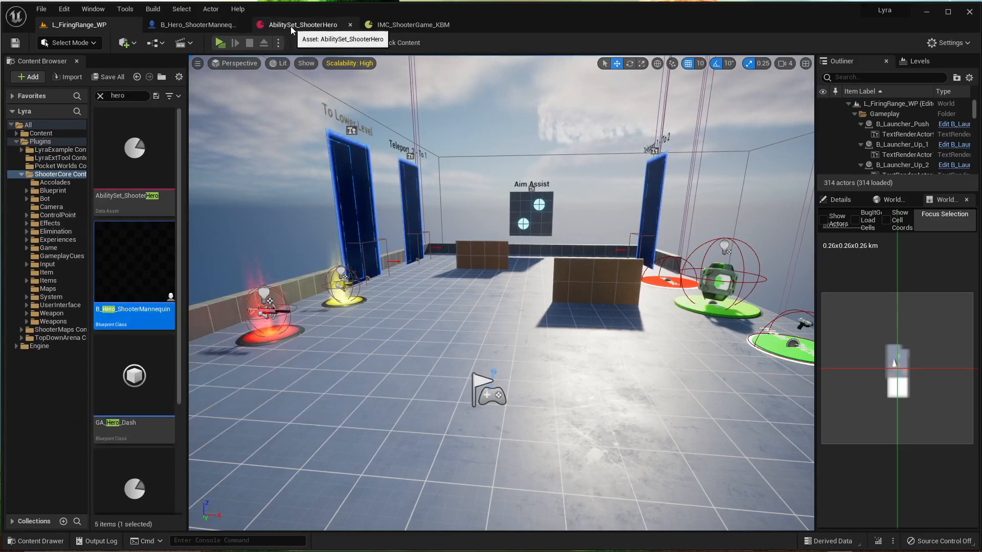
# Inspect the GA_DropWeapon entry in AbilitySet_ShooterHero and return to the level.
pyautogui.click(304, 25)
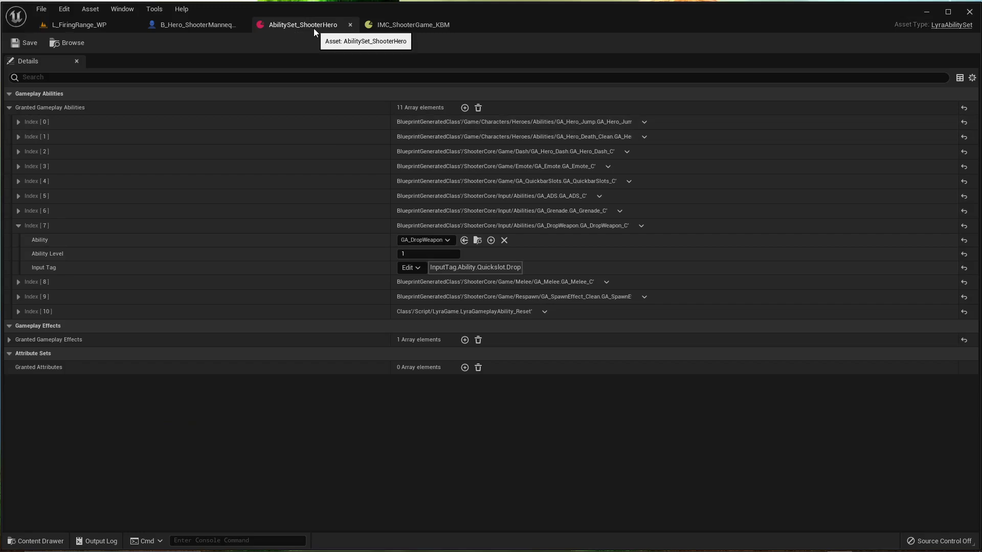
pyautogui.moveTo(410, 138)
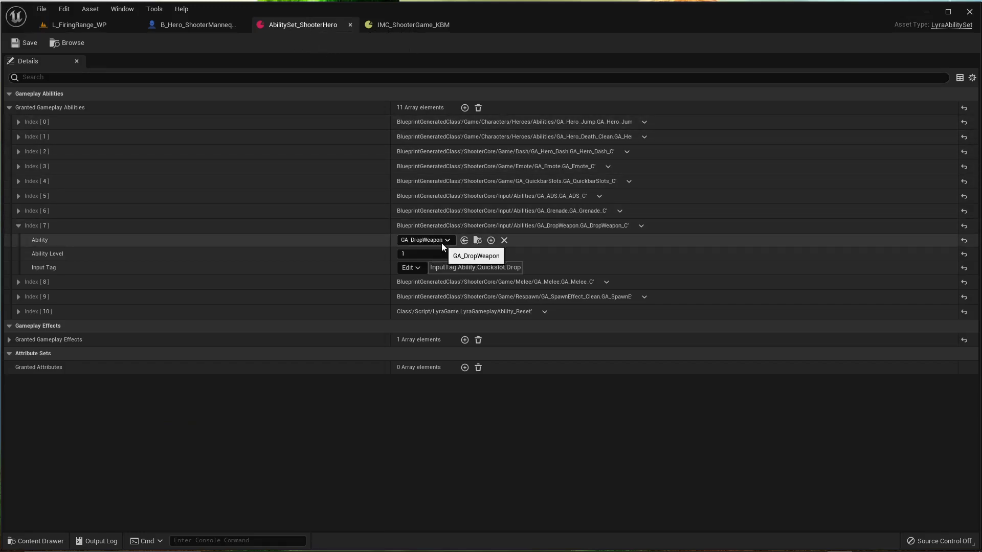
pyautogui.click(18, 225)
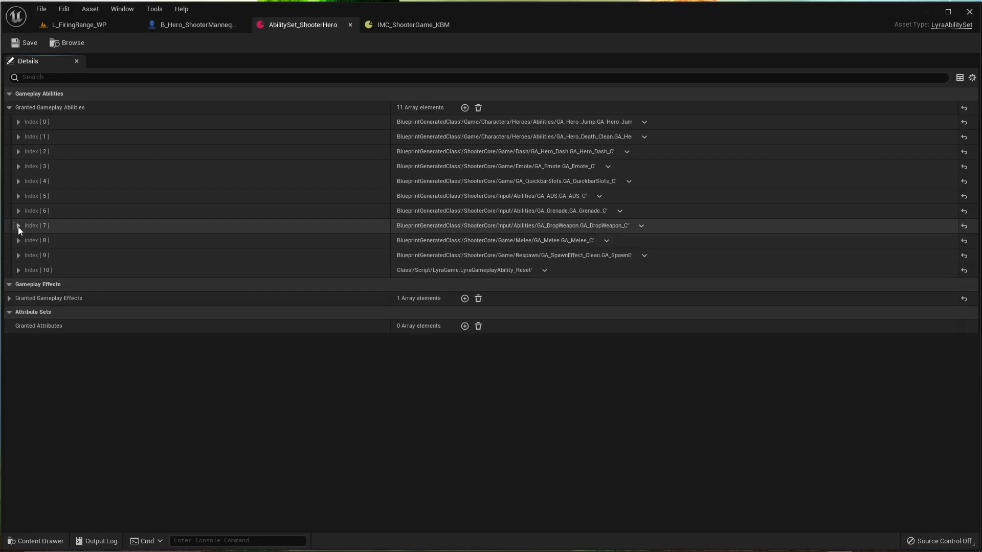
pyautogui.click(18, 225)
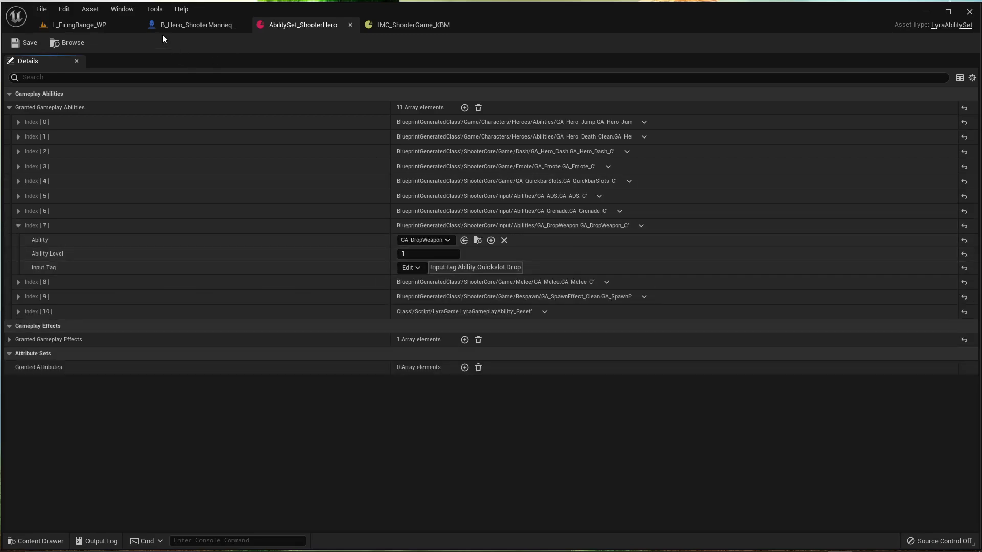
pyautogui.click(79, 24)
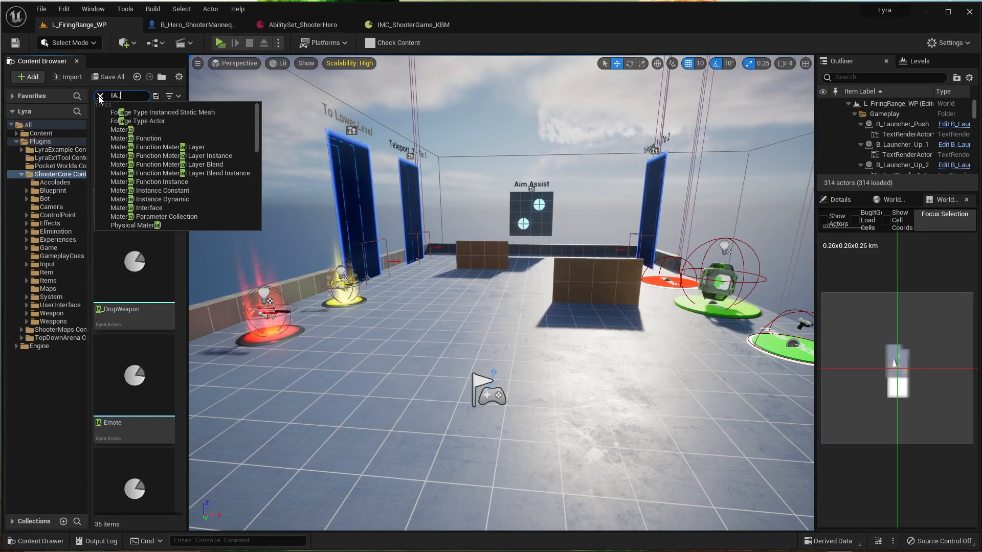
# Check IA_DropWeapon as a digital bool action and bring up IMC_ShooterGame_KBM.
pyautogui.doubleClick(121, 309)
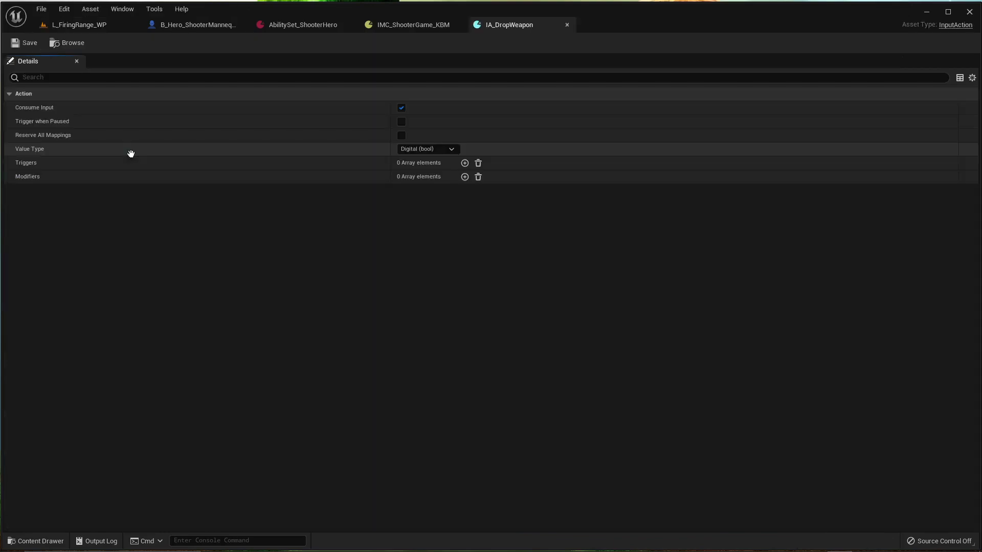
pyautogui.moveTo(207, 107)
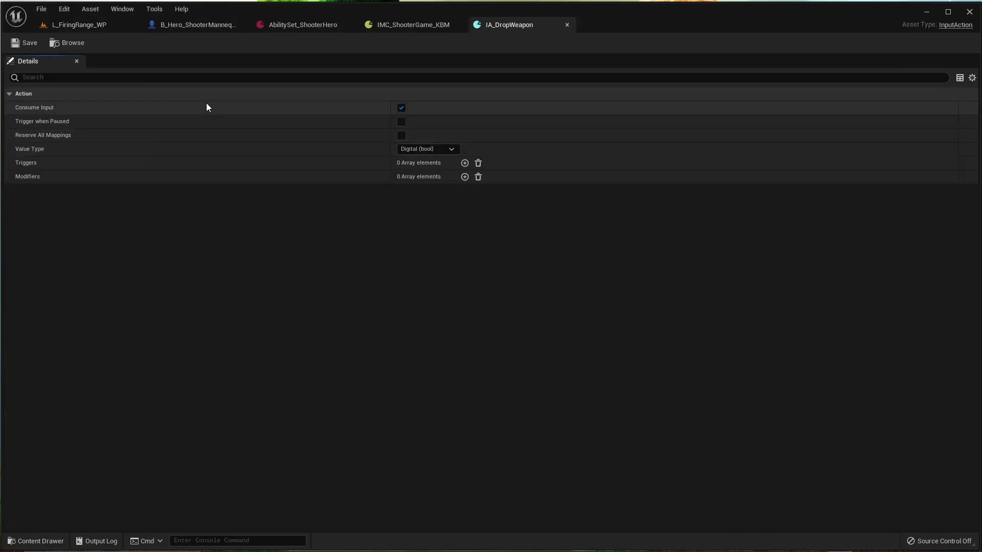
pyautogui.click(412, 25)
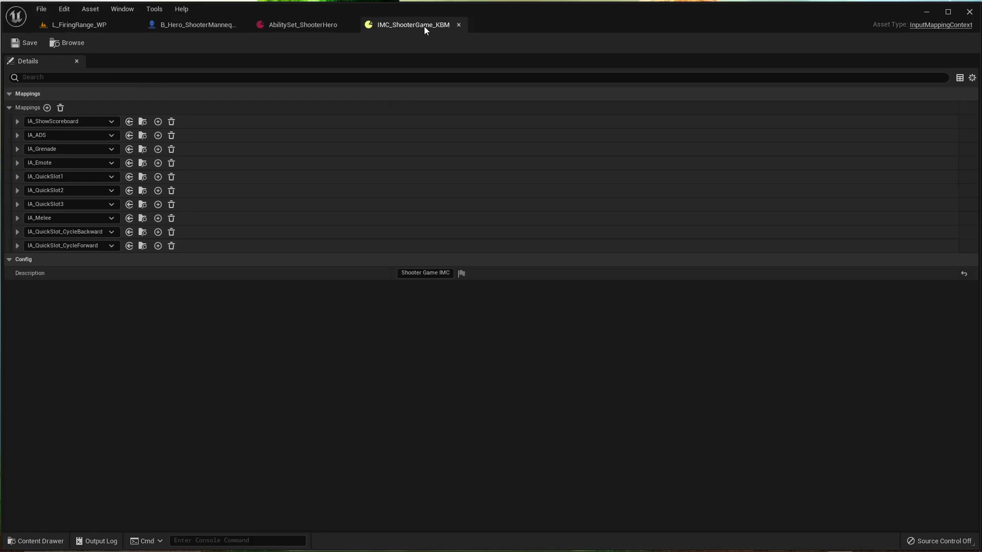
pyautogui.moveTo(412, 24)
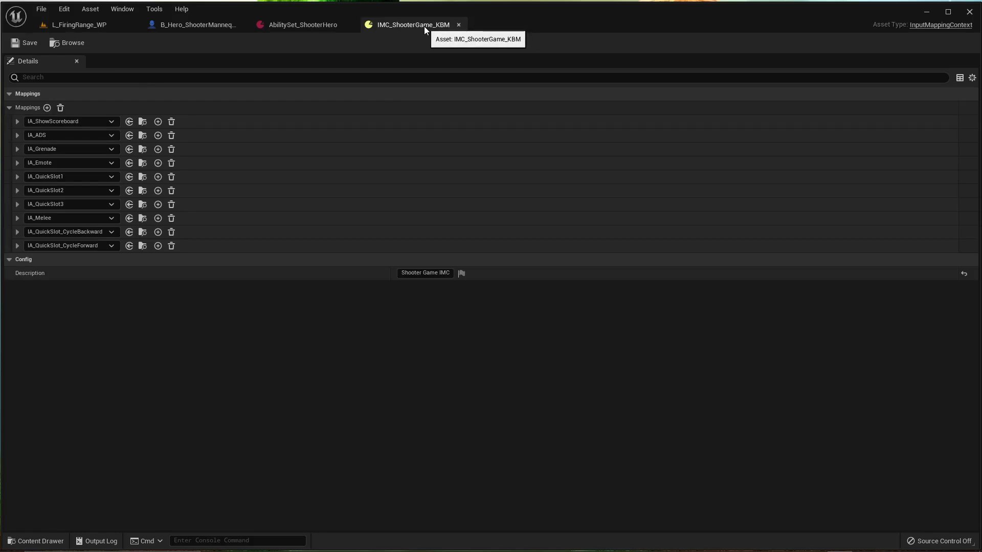
pyautogui.moveTo(138, 46)
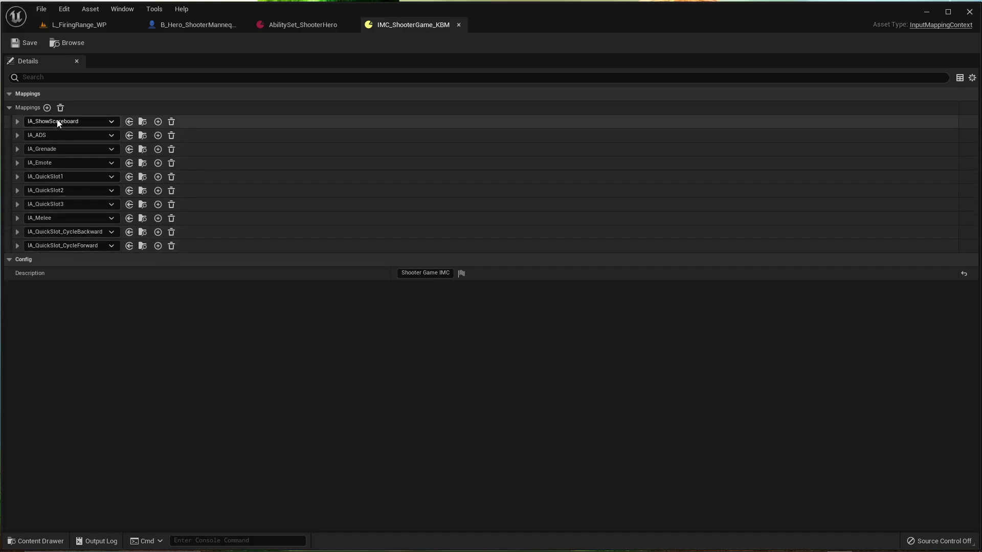
# Add a mapping for IA_DropWeapon bound to Left Alt.
pyautogui.click(46, 107)
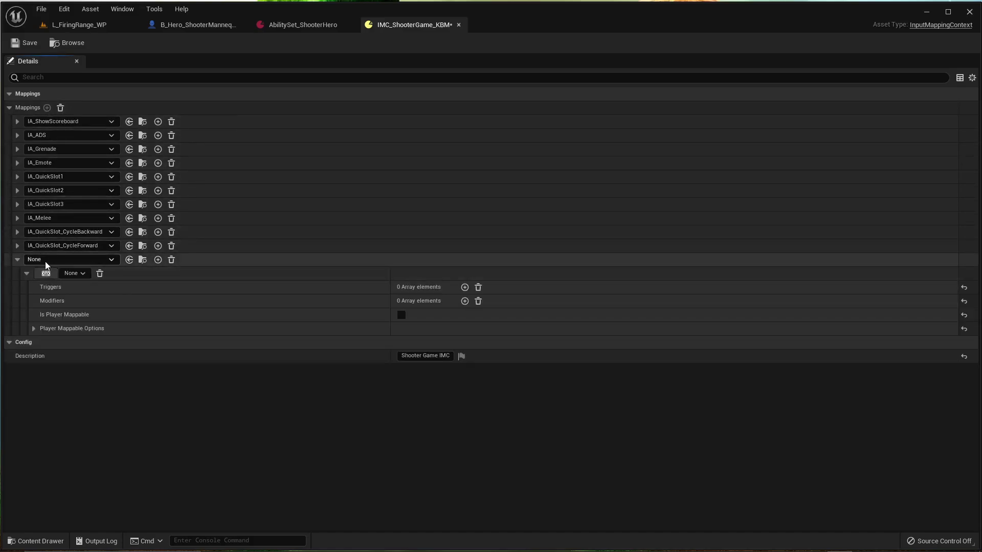
pyautogui.click(71, 259)
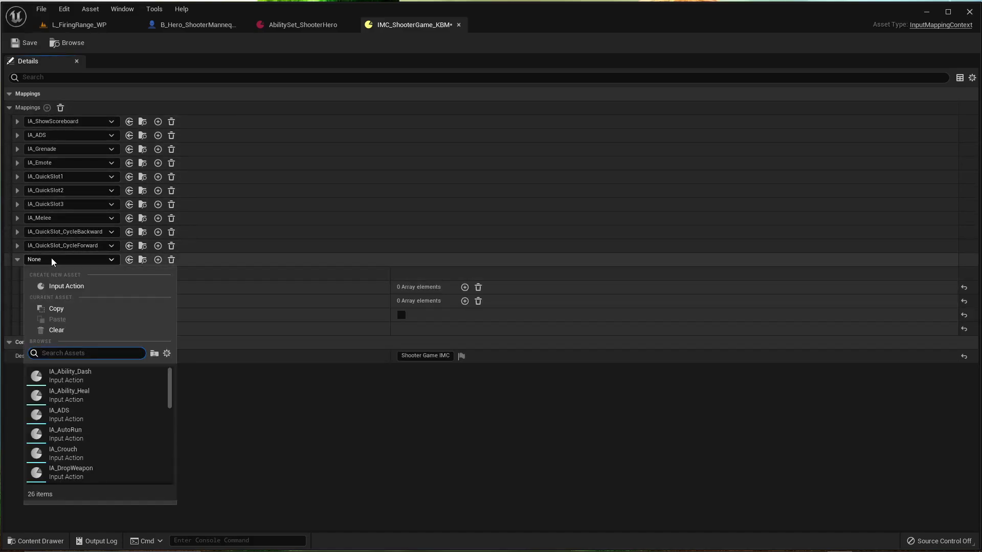
pyautogui.write('drop')
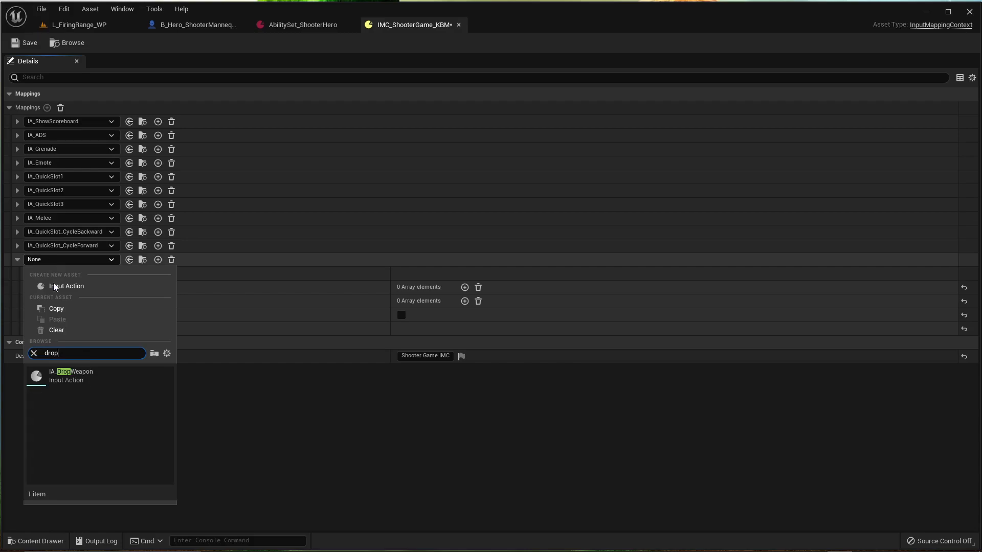
pyautogui.click(72, 375)
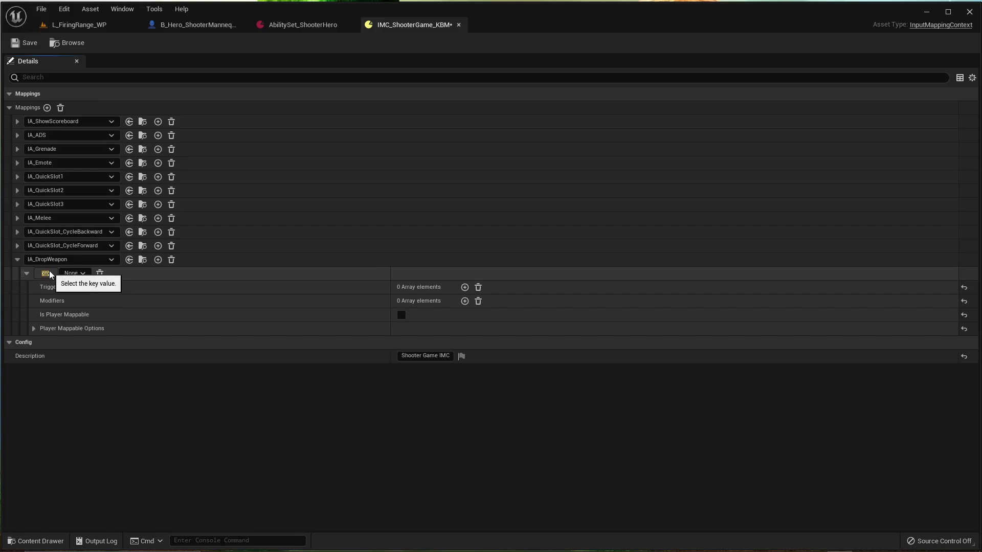
pyautogui.click(74, 273)
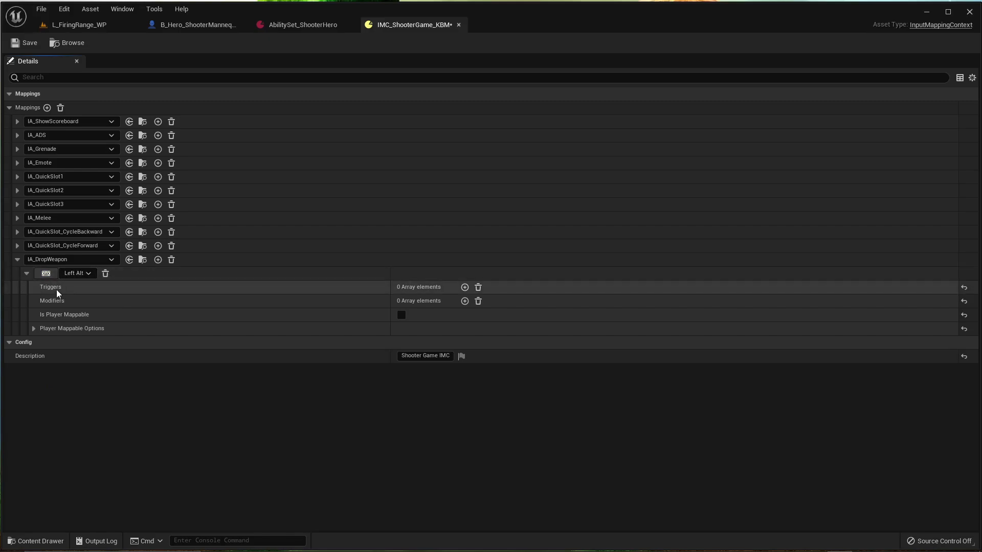
# Name the mapping 'Drop Weapon' in Player Mappable Options, then start a test play session.
pyautogui.click(33, 329)
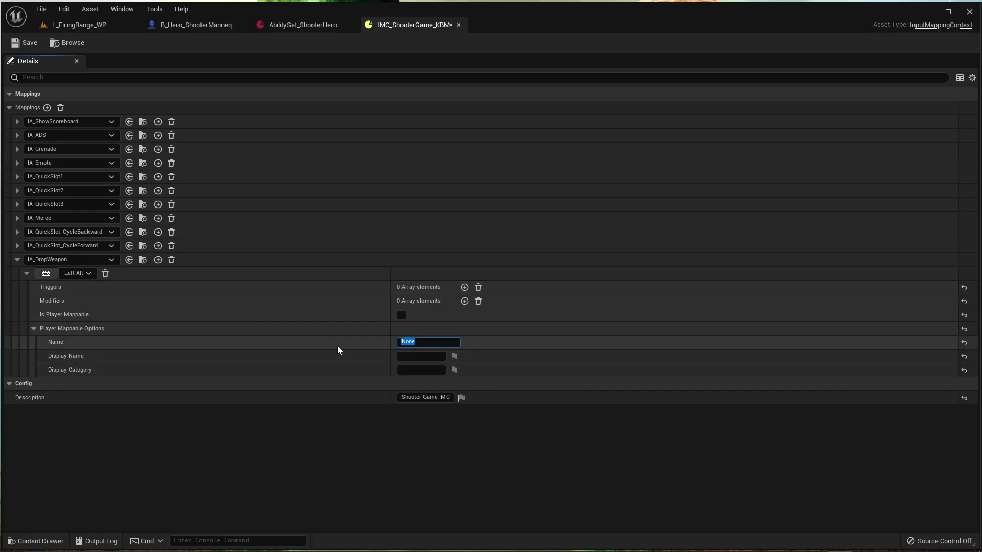
pyautogui.write('Drio')
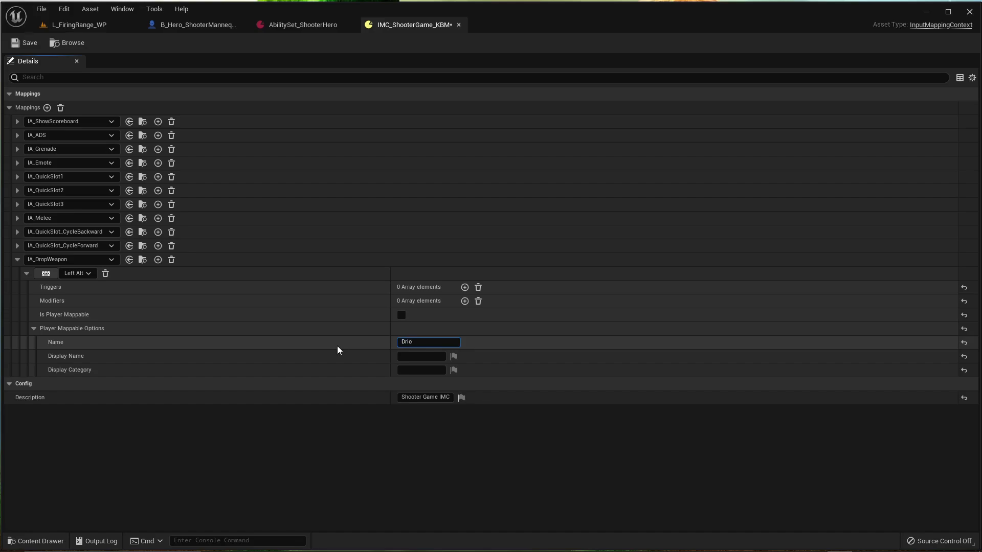
pyautogui.write('Drop Weapon')
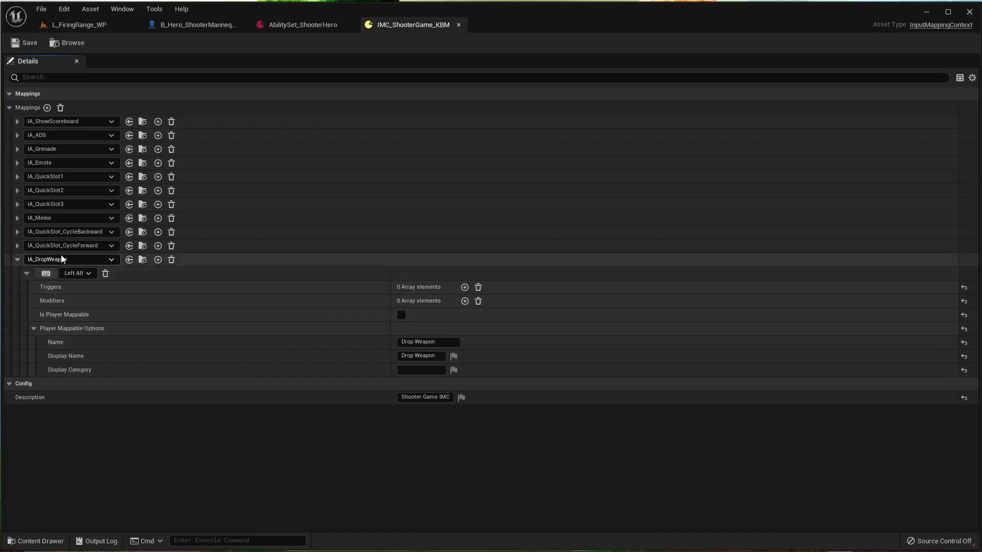
pyautogui.click(17, 259)
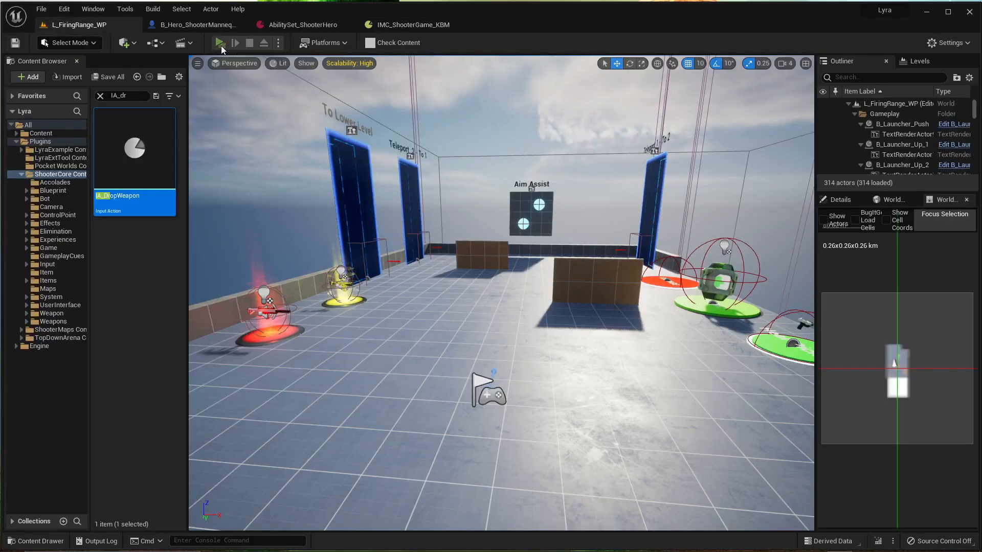
pyautogui.click(224, 43)
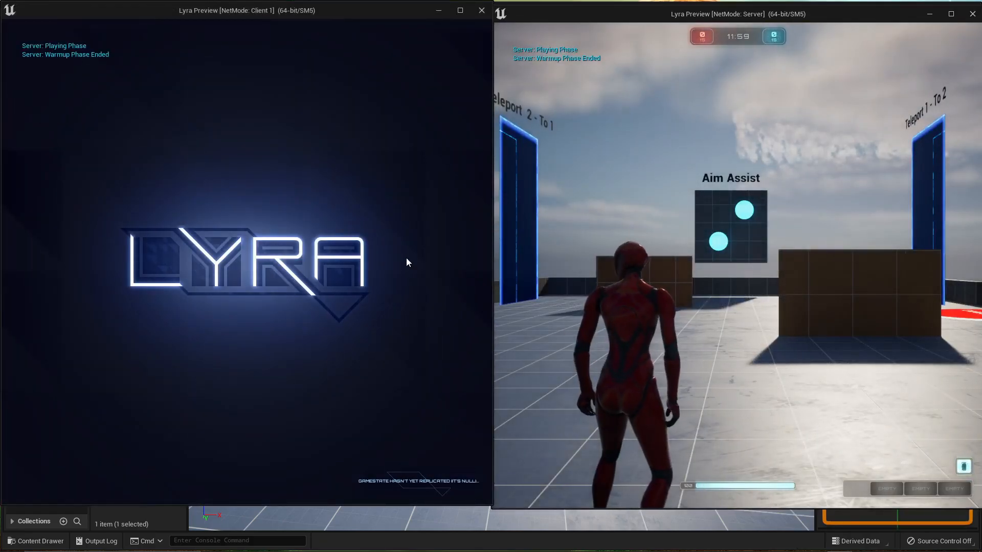